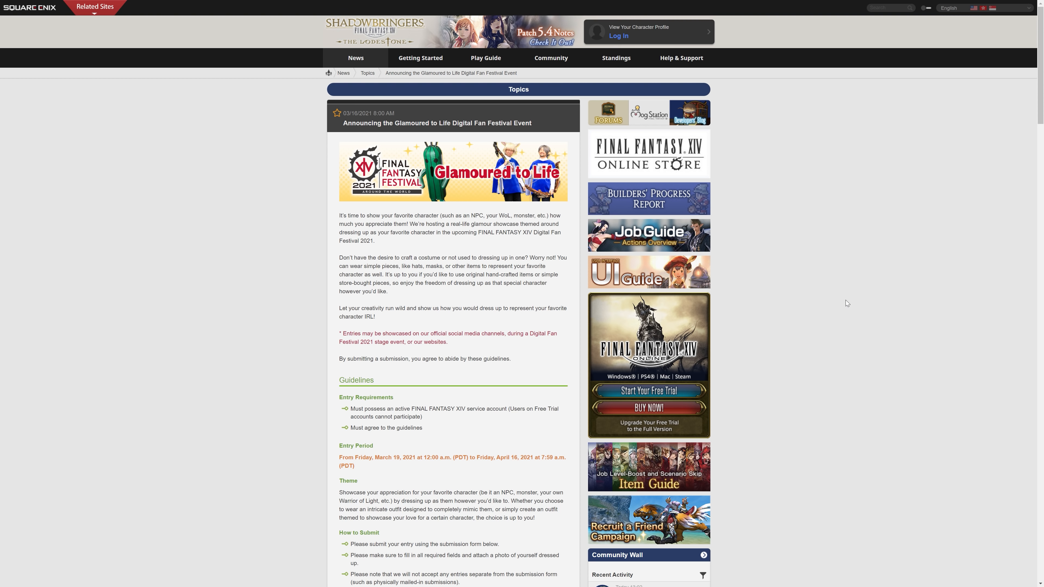
{"action": "mouse_move", "coordinate": [839, 275]}
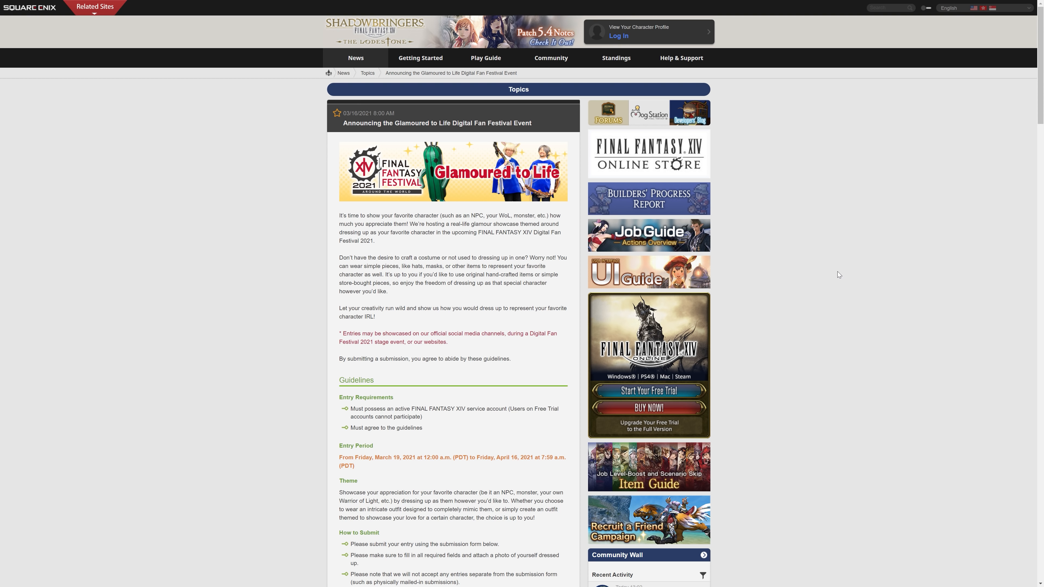
Scroll down to the Guidelines, Entry Period, Theme and first submission-form screenshot.
{"action": "scroll", "scroll_direction": "down", "scroll_amount": 3}
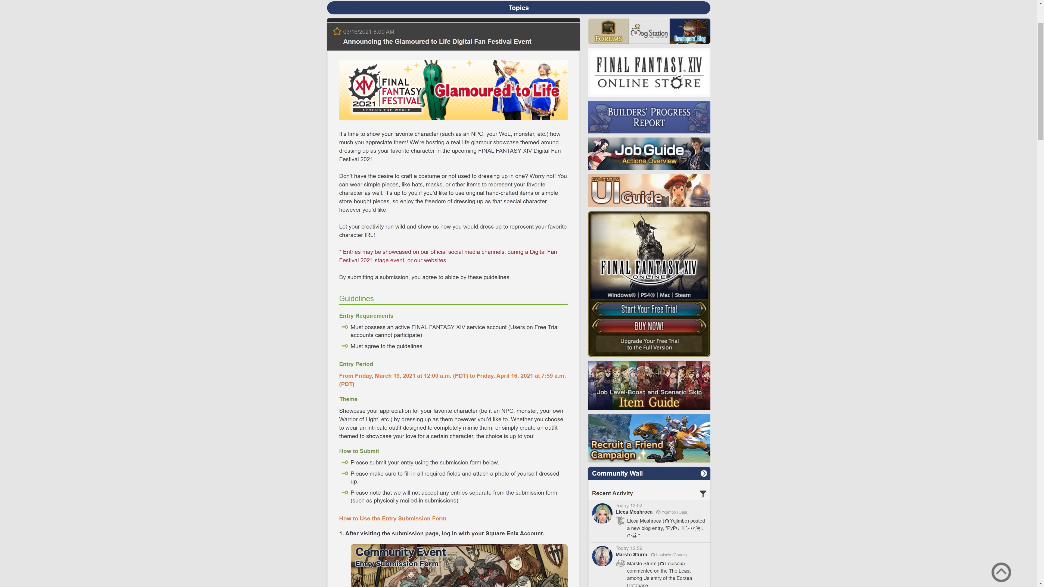
{"action": "mouse_move", "coordinate": [461, 262]}
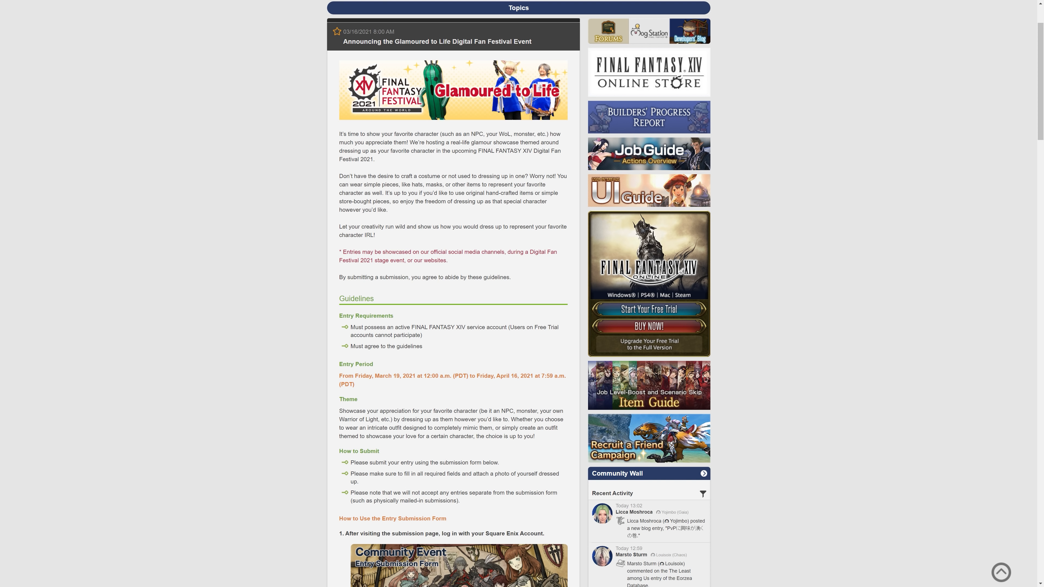
{"action": "mouse_move", "coordinate": [521, 282]}
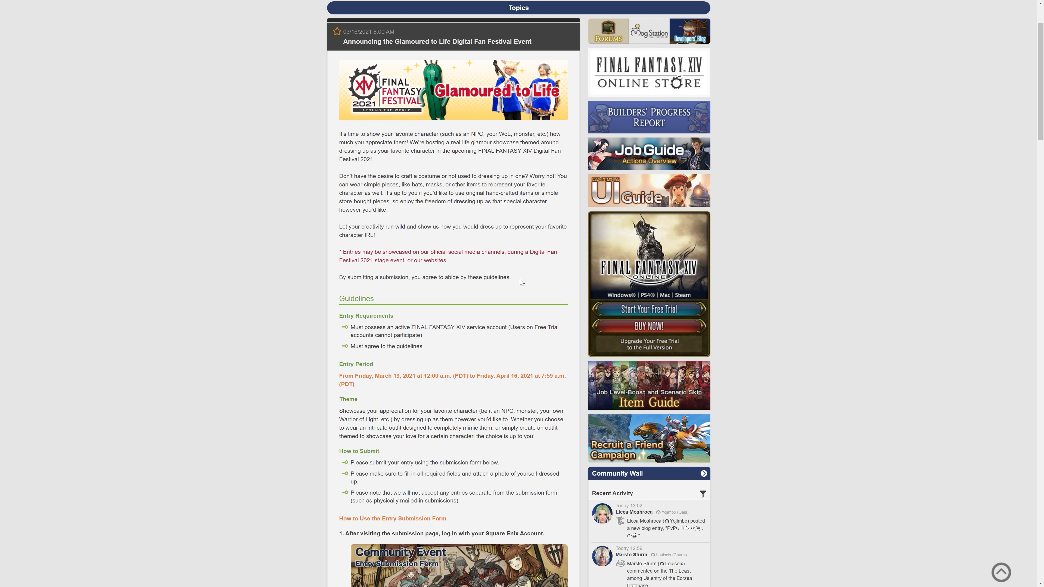
{"action": "mouse_move", "coordinate": [500, 288]}
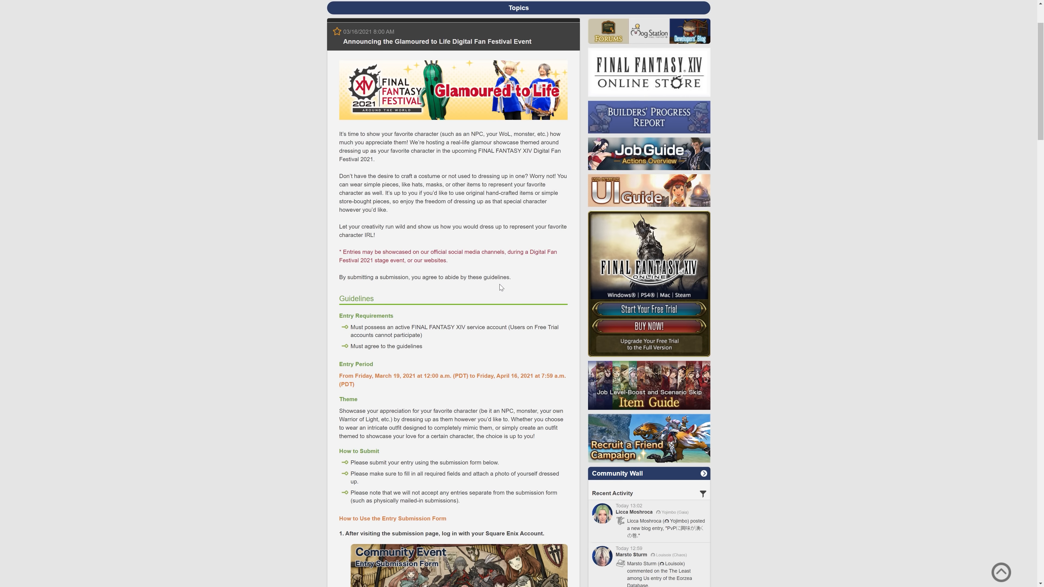
{"action": "scroll", "scroll_direction": "down", "scroll_amount": 3}
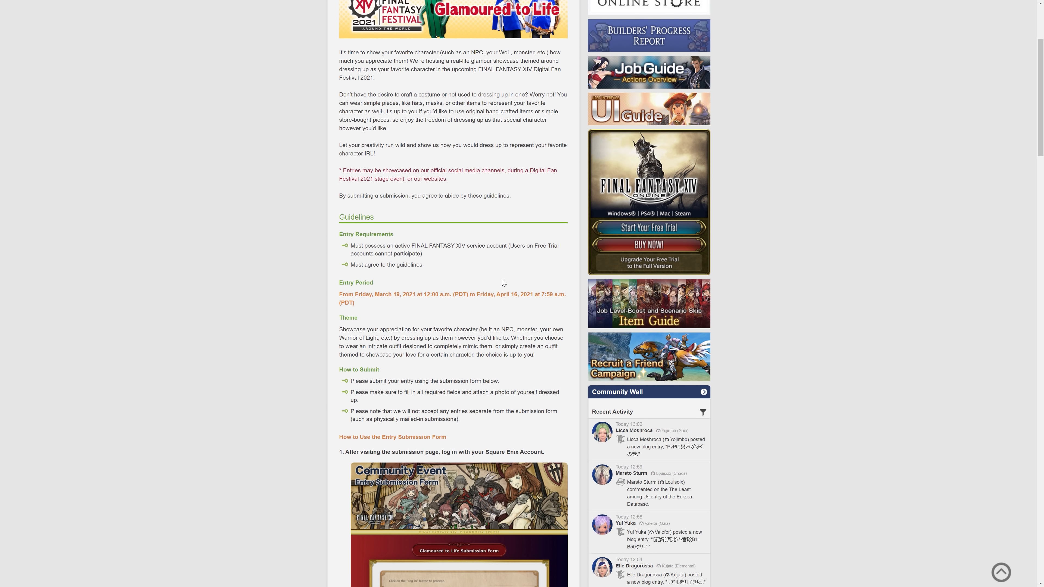
{"action": "scroll", "scroll_direction": "down", "scroll_amount": 3}
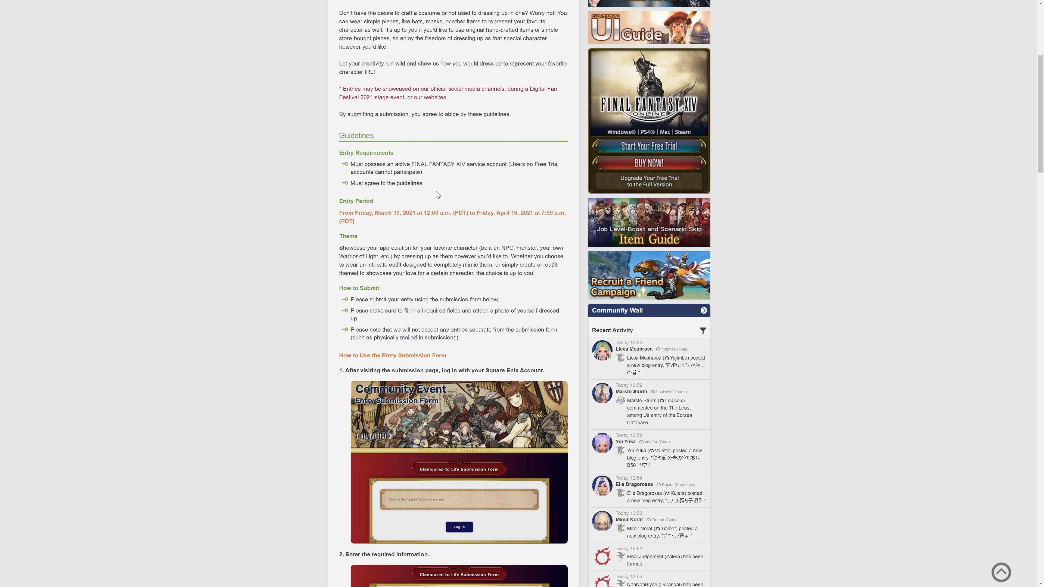
{"action": "mouse_move", "coordinate": [465, 172]}
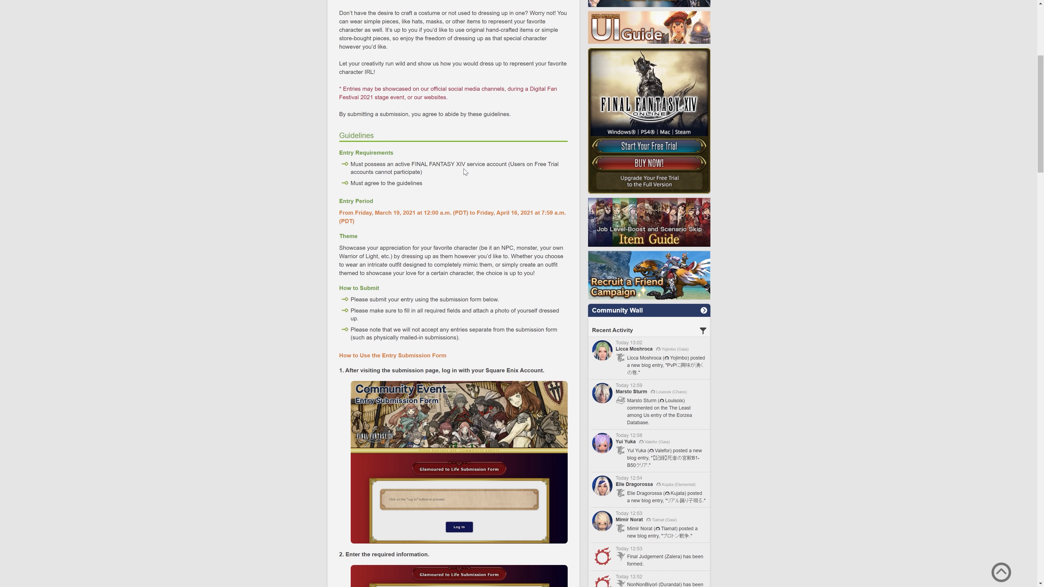
{"action": "mouse_move", "coordinate": [512, 174]}
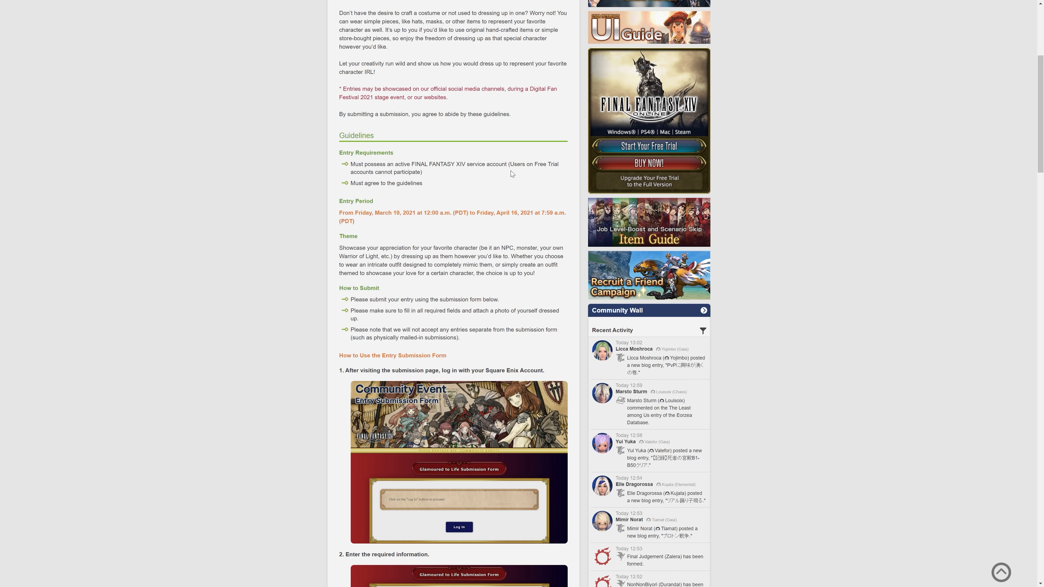
{"action": "mouse_move", "coordinate": [439, 174]}
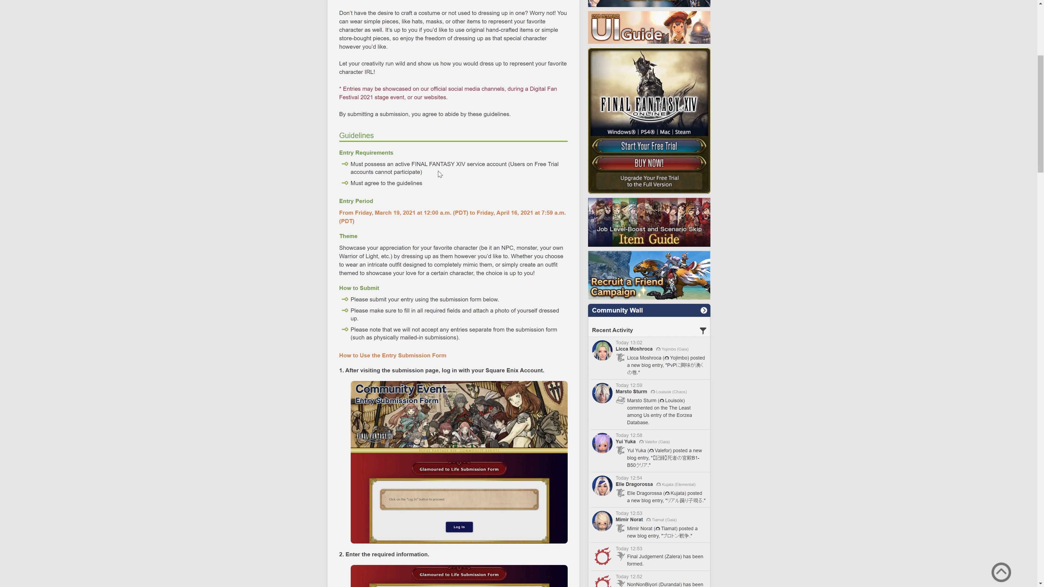
{"action": "mouse_move", "coordinate": [433, 174]}
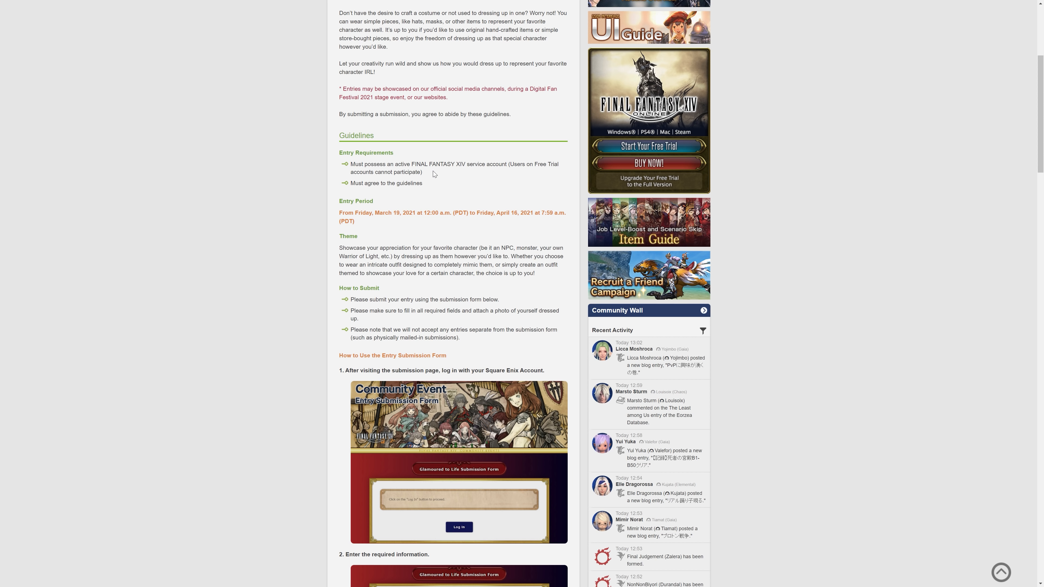
Scroll slightly to reveal '2. Enter the required information.' and the second screenshot.
{"action": "scroll", "scroll_direction": "down", "scroll_amount": 3}
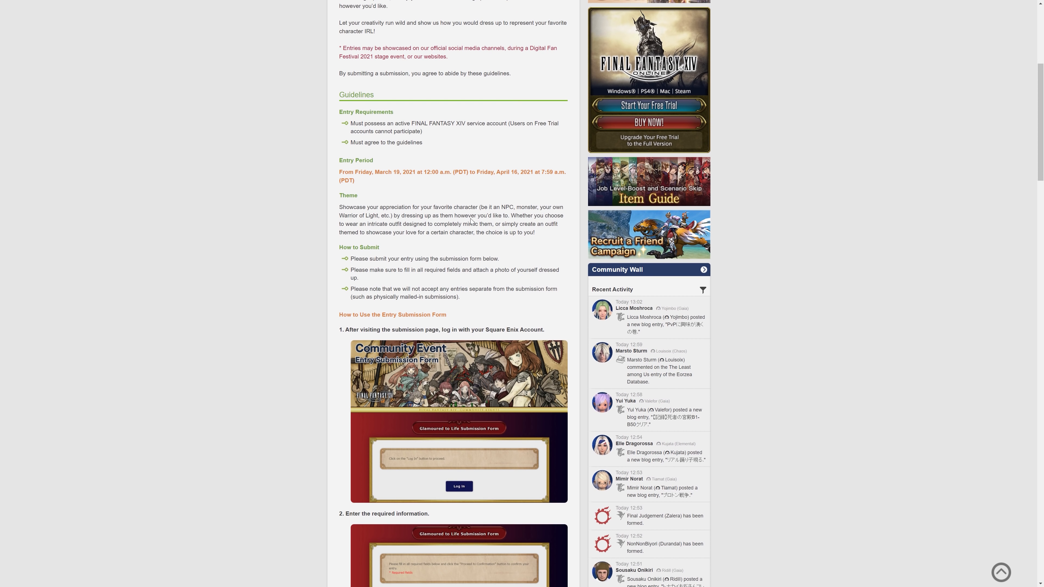
{"action": "mouse_move", "coordinate": [377, 181]}
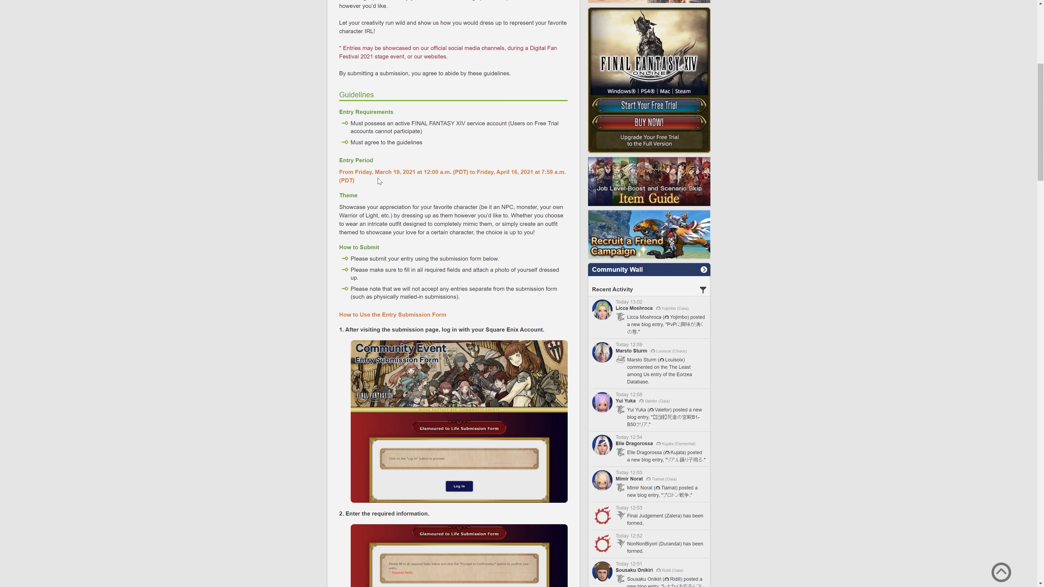
{"action": "mouse_move", "coordinate": [418, 179]}
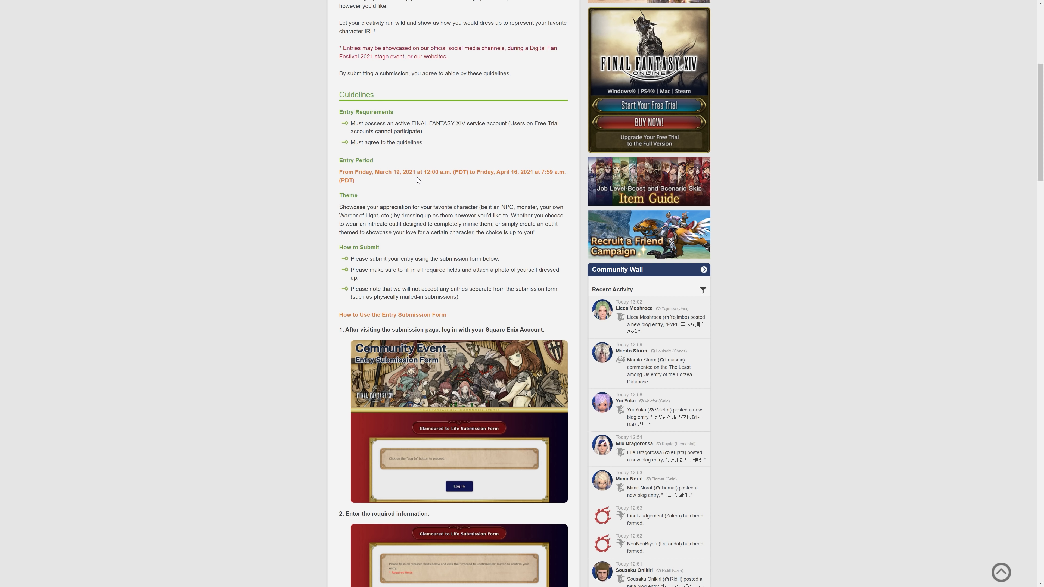
{"action": "mouse_move", "coordinate": [418, 180]}
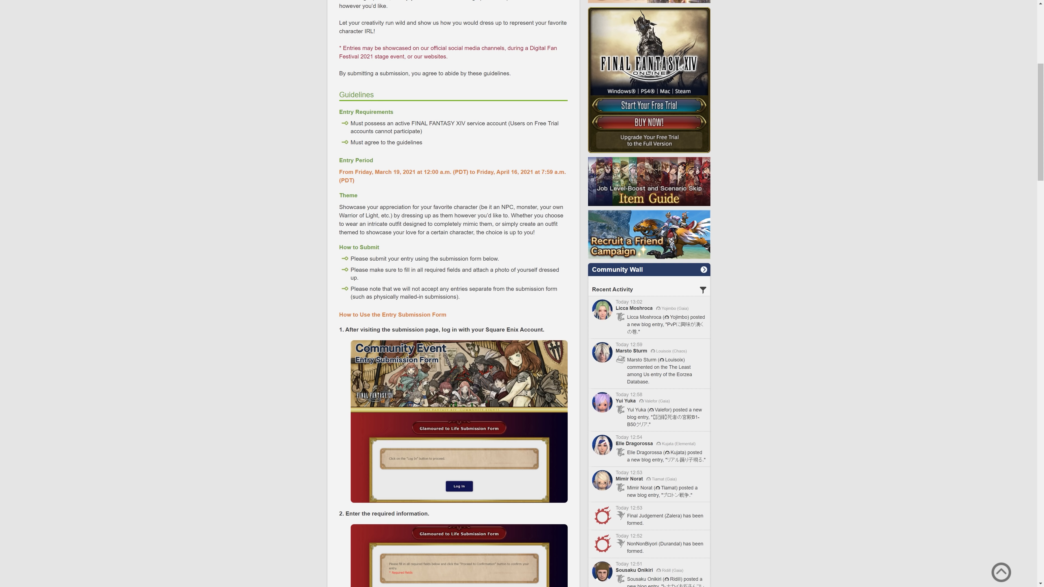
{"action": "mouse_move", "coordinate": [545, 195]}
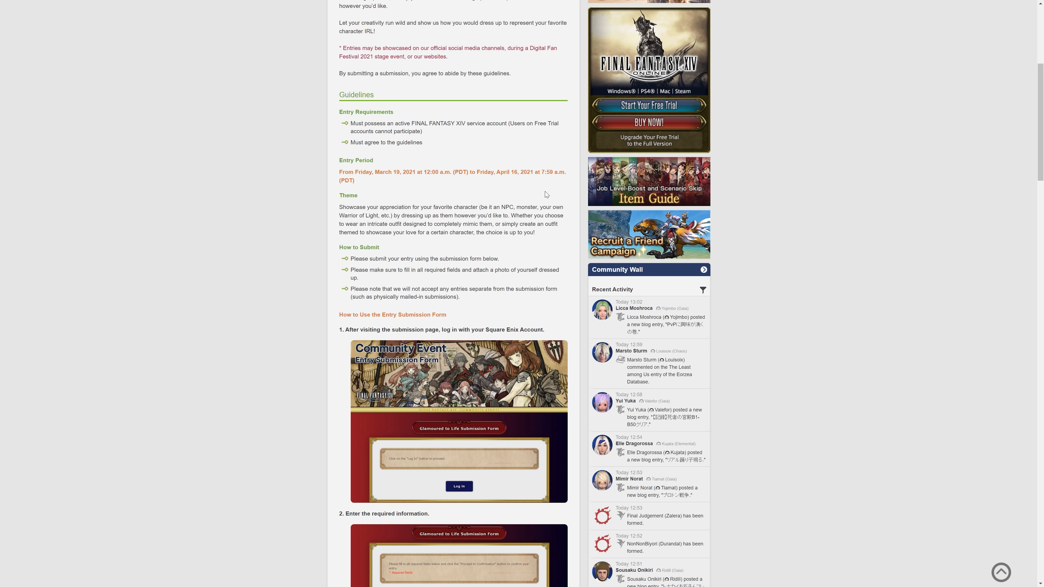
{"action": "mouse_move", "coordinate": [466, 241]}
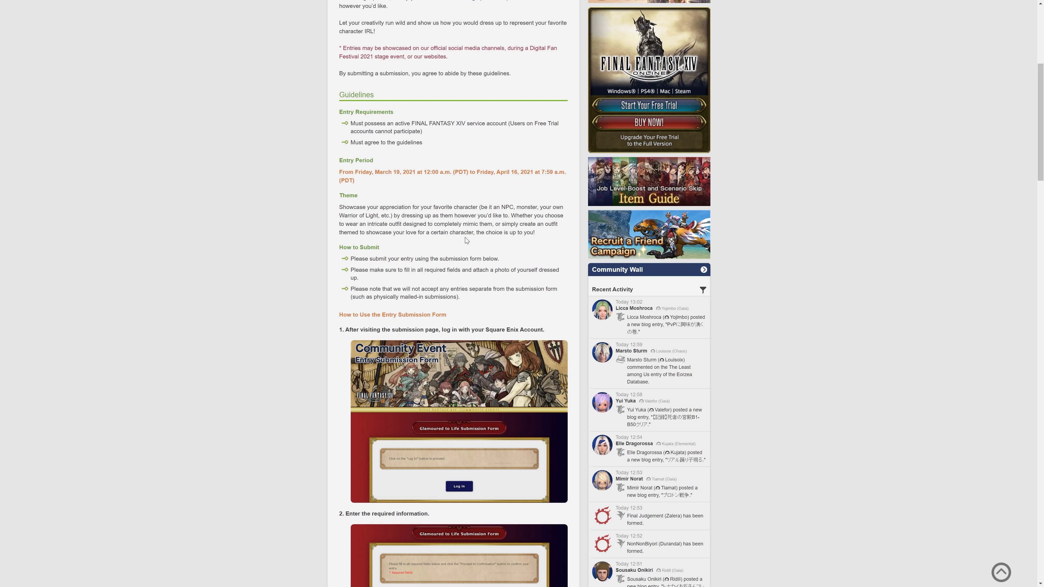
{"action": "mouse_move", "coordinate": [469, 241]}
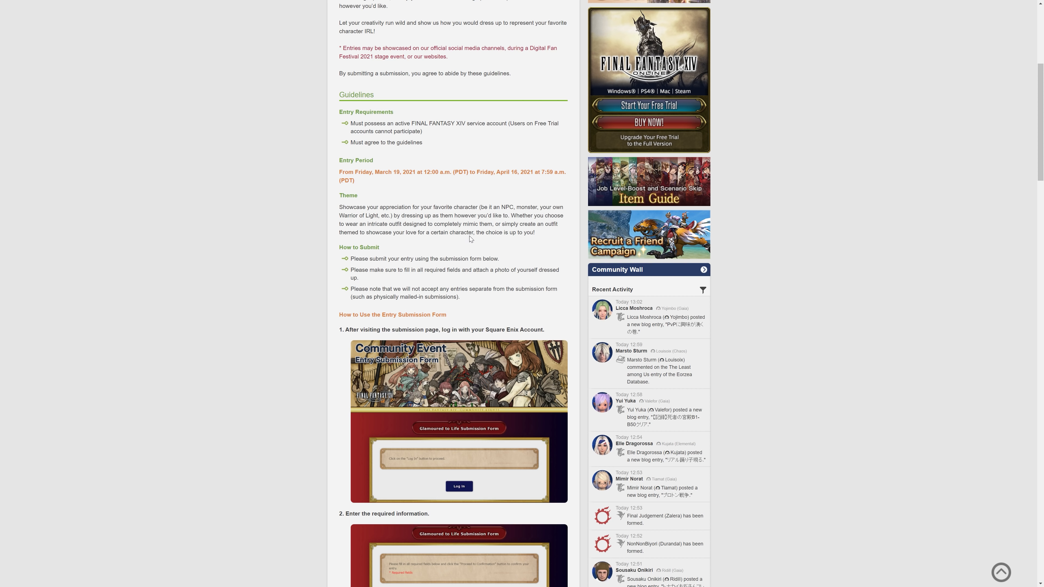
{"action": "mouse_move", "coordinate": [454, 223]}
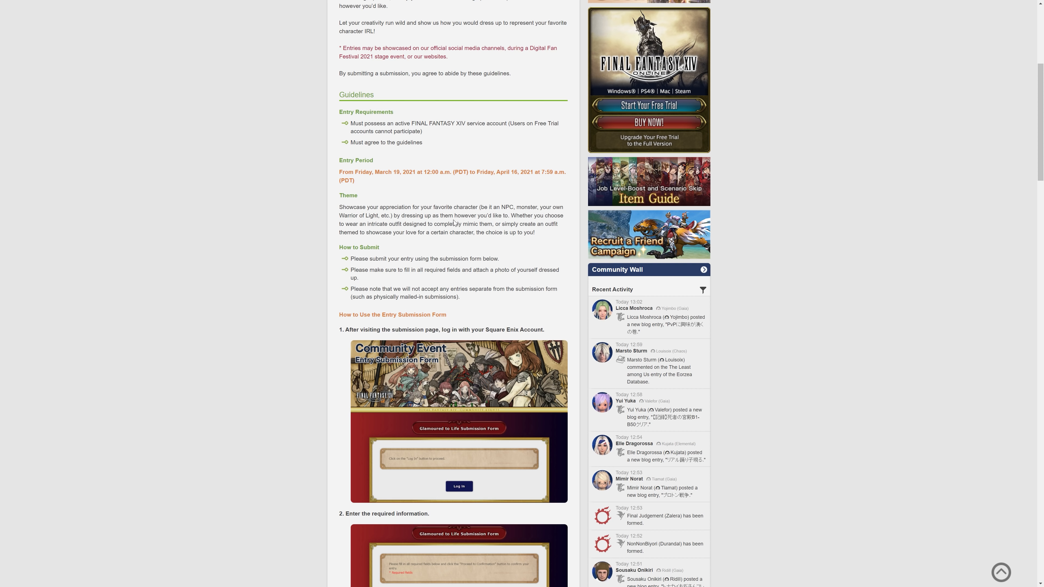
{"action": "mouse_move", "coordinate": [494, 246]}
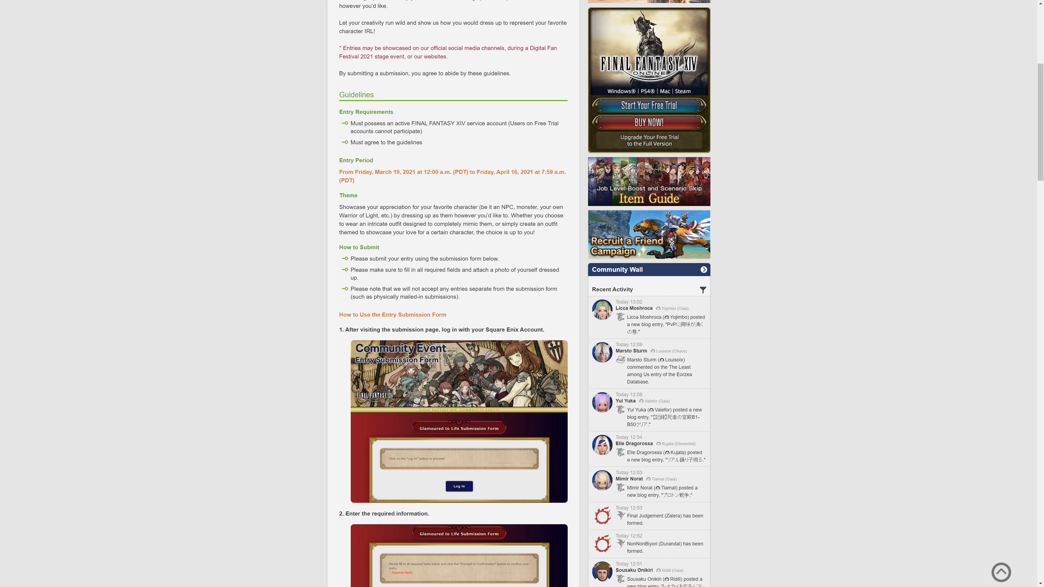
{"action": "mouse_move", "coordinate": [493, 248]}
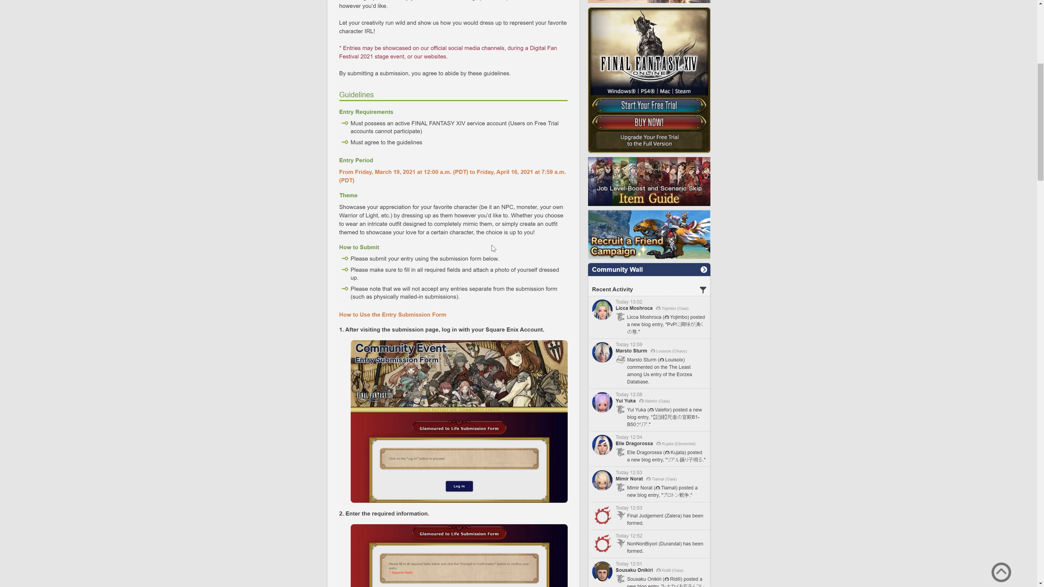
{"action": "mouse_move", "coordinate": [501, 245]}
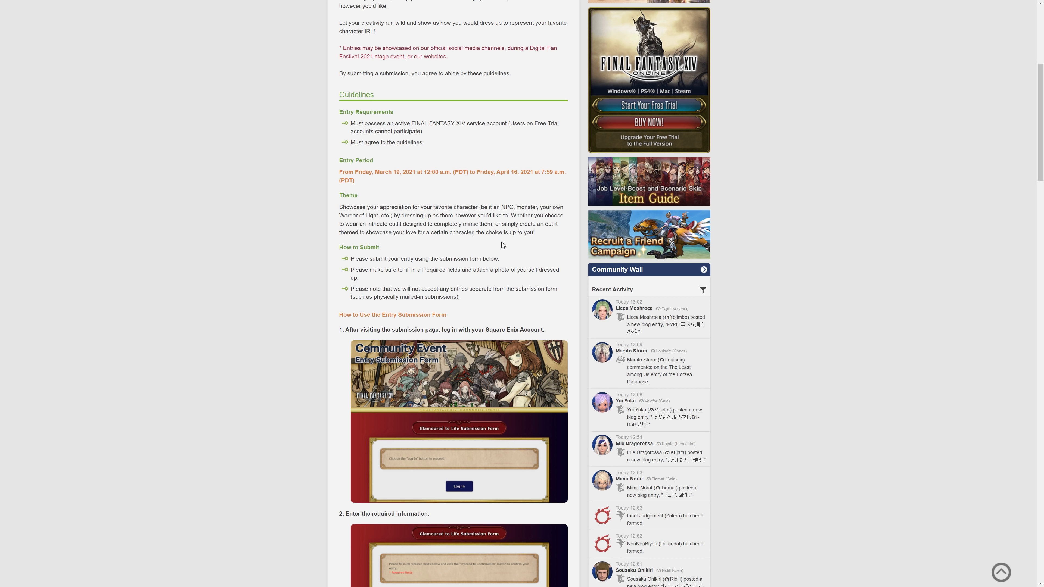
{"action": "mouse_move", "coordinate": [393, 269]}
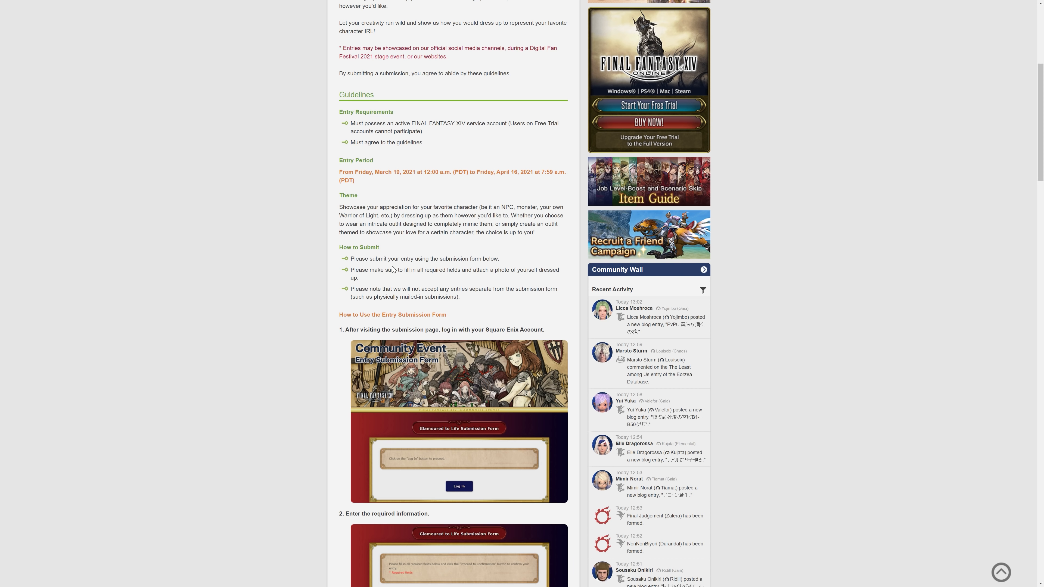
{"action": "mouse_move", "coordinate": [393, 269]}
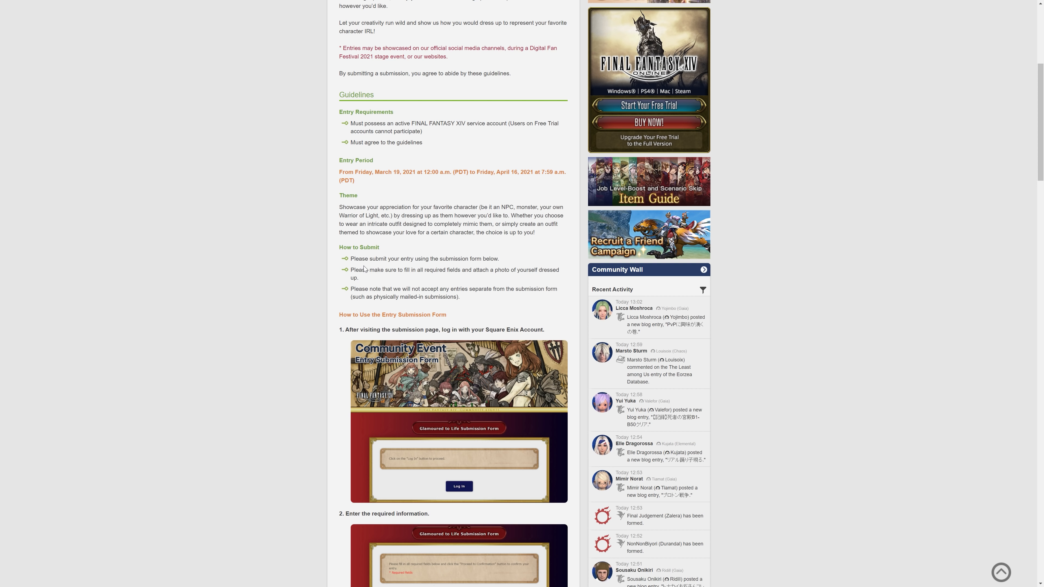
{"action": "mouse_move", "coordinate": [365, 269]}
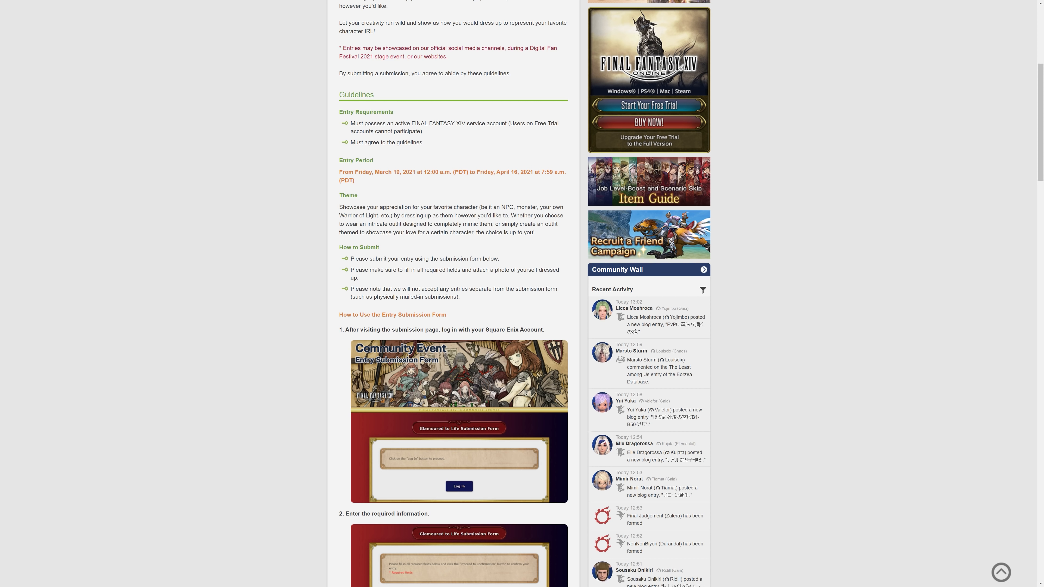
Scroll past the required-fields list to steps 3 'Upload your image' and 4 'Confirm the details'.
{"action": "scroll", "scroll_direction": "down", "scroll_amount": 3}
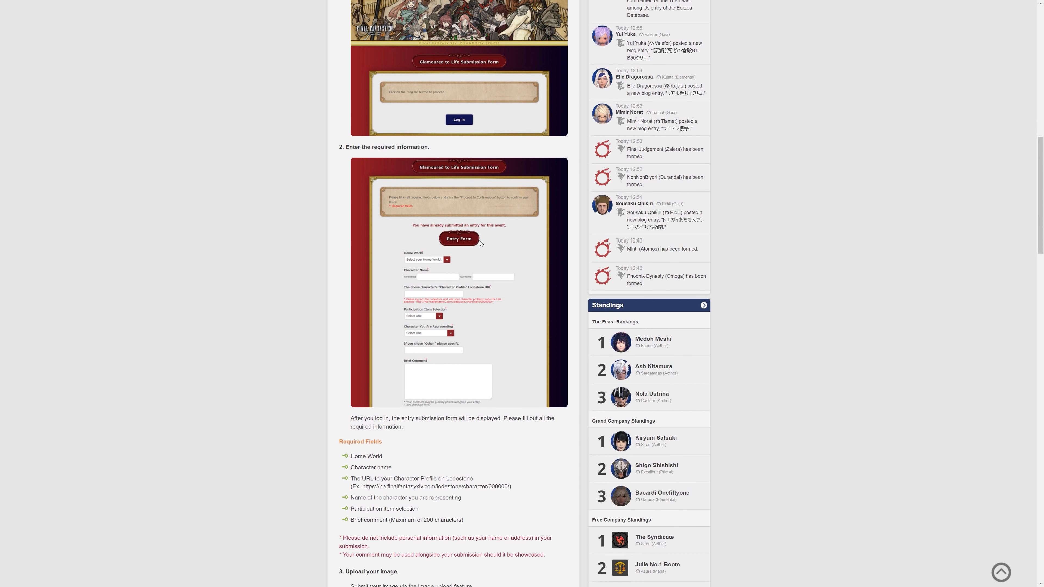
{"action": "scroll", "scroll_direction": "down", "scroll_amount": 3}
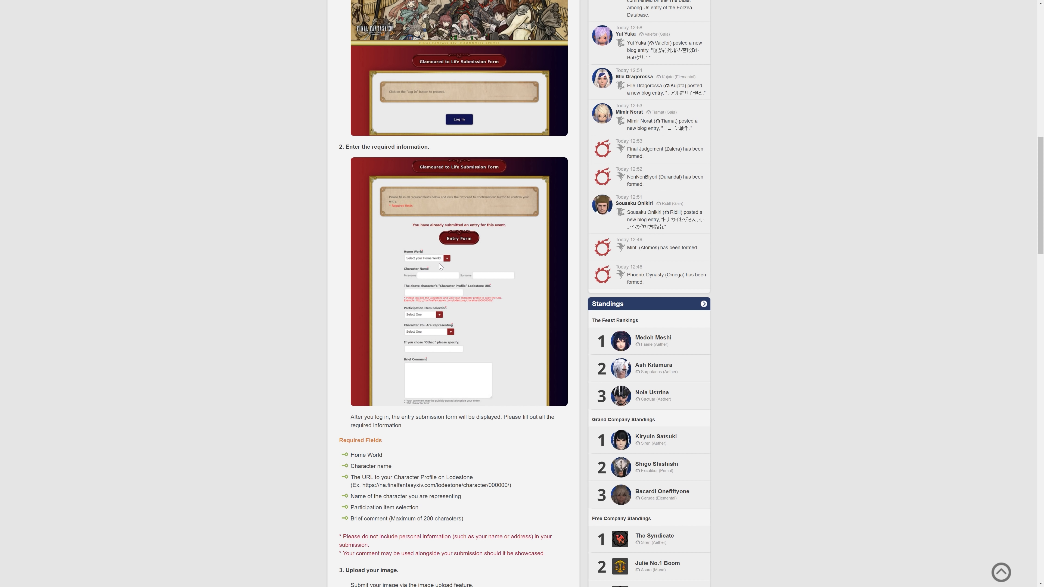
{"action": "mouse_move", "coordinate": [415, 293]}
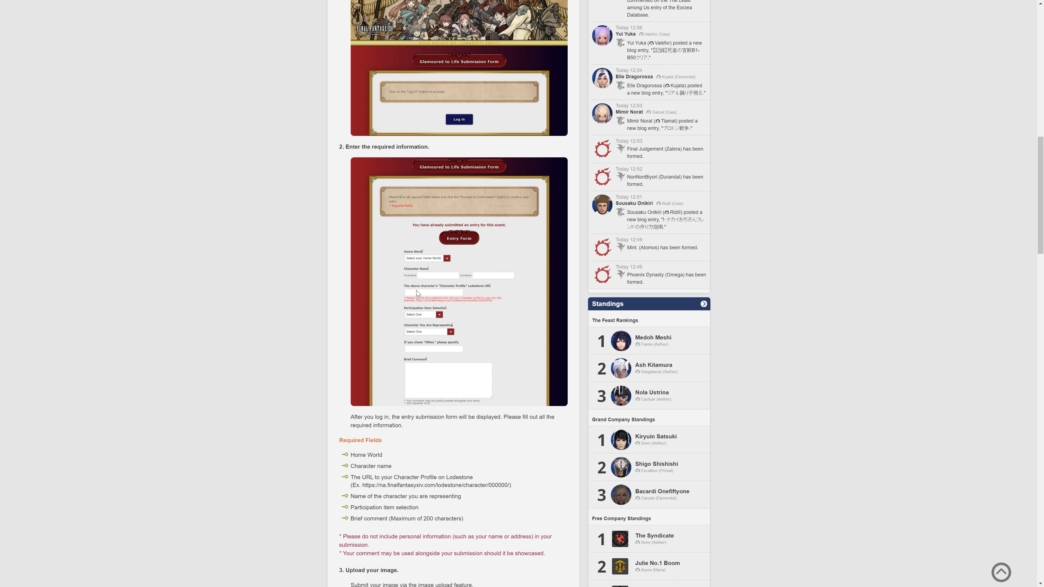
{"action": "mouse_move", "coordinate": [451, 269]}
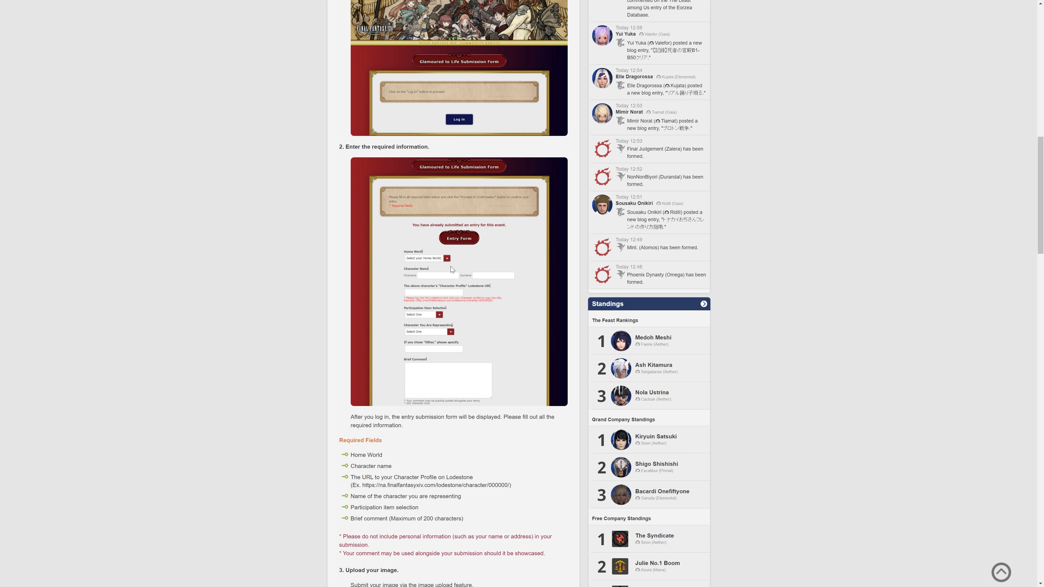
{"action": "mouse_move", "coordinate": [451, 337]}
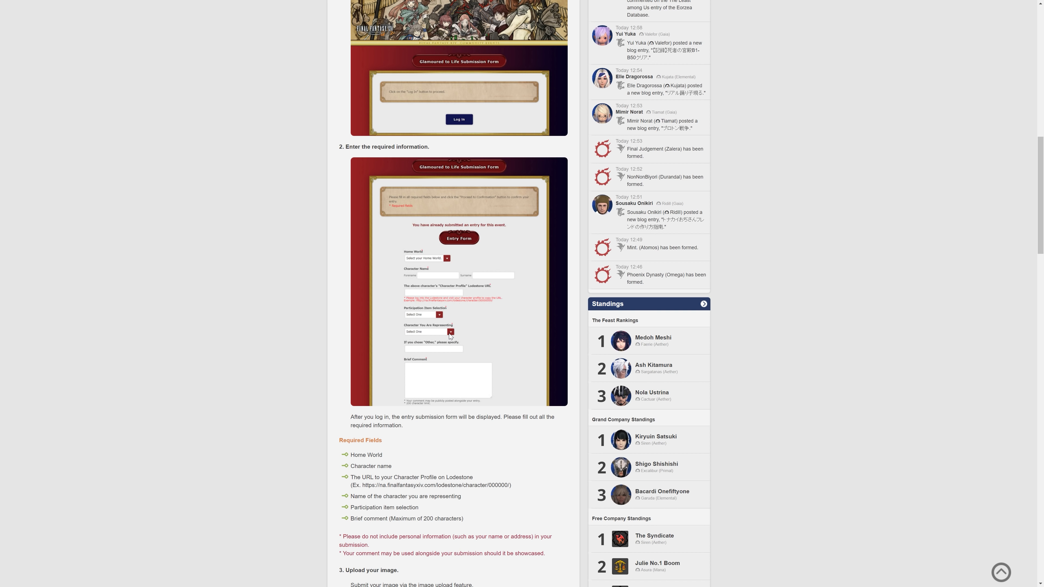
{"action": "mouse_move", "coordinate": [449, 338]}
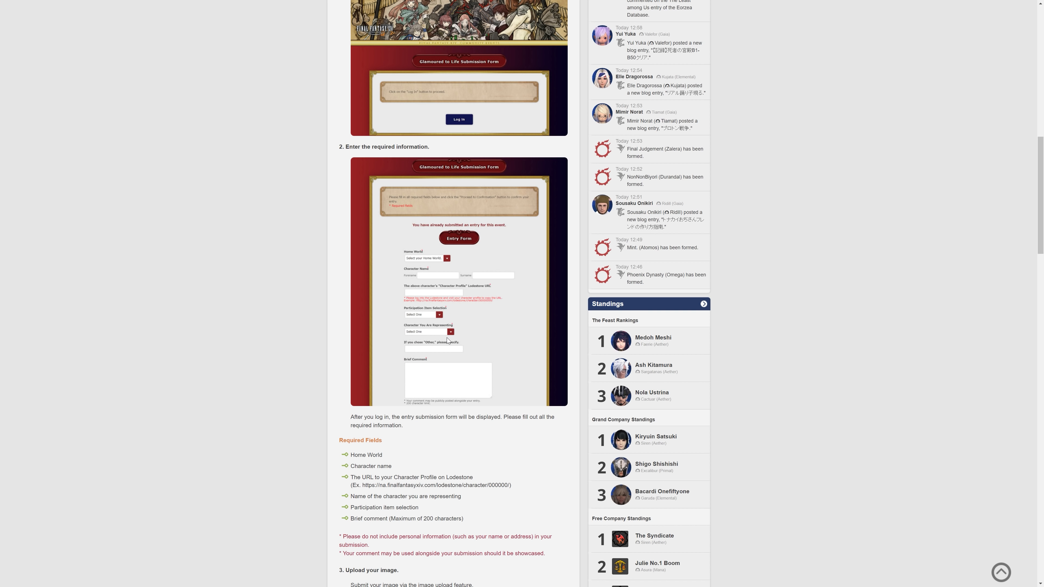
{"action": "mouse_move", "coordinate": [459, 350]}
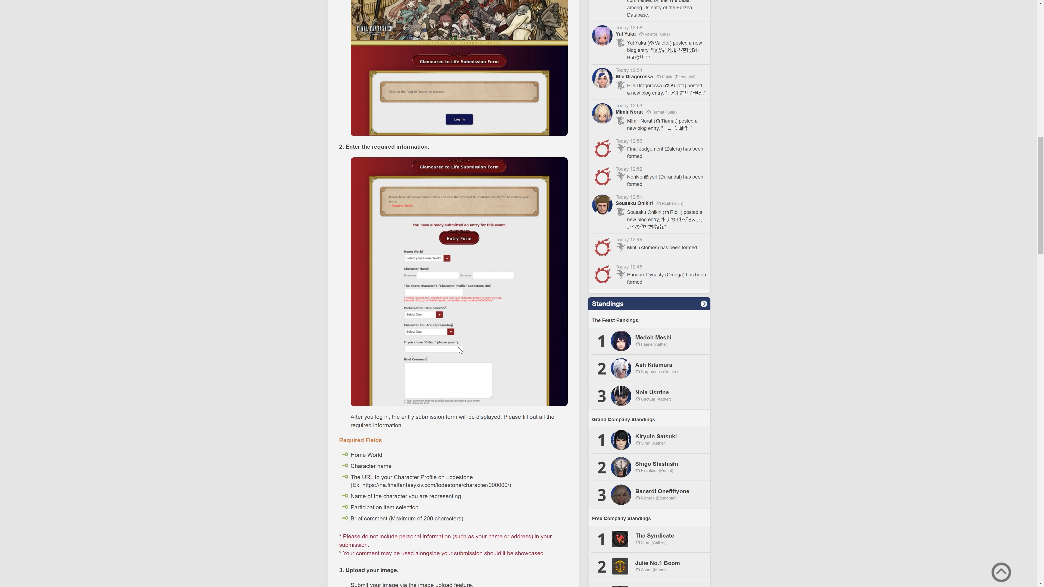
{"action": "mouse_move", "coordinate": [419, 339]}
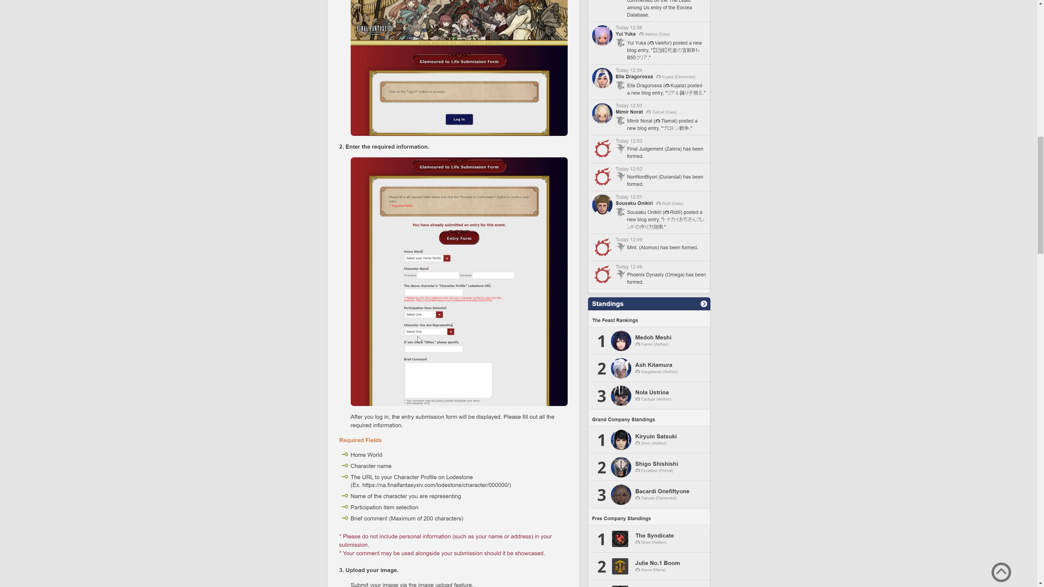
{"action": "mouse_move", "coordinate": [468, 348]}
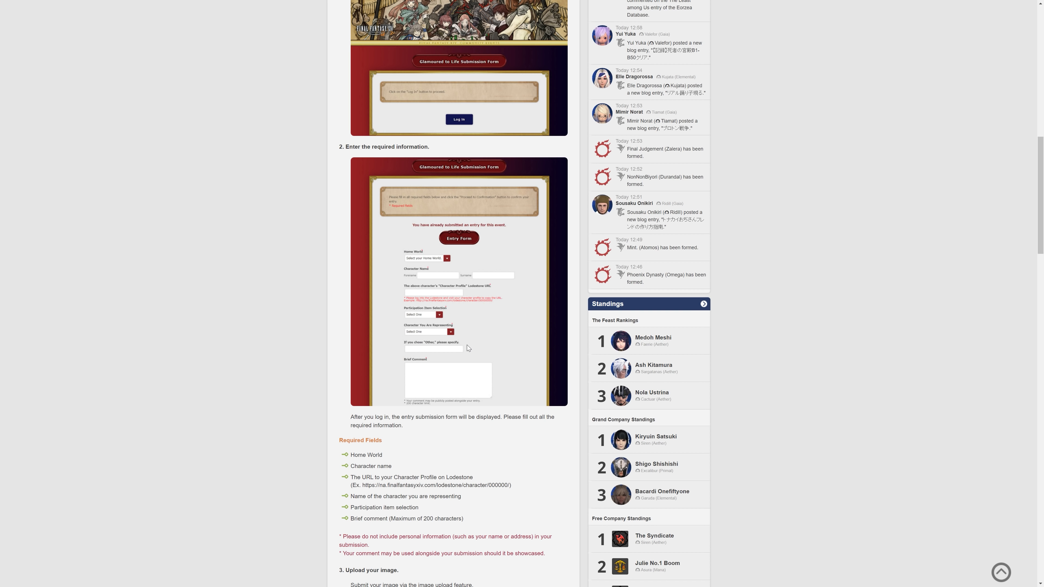
{"action": "mouse_move", "coordinate": [450, 357]}
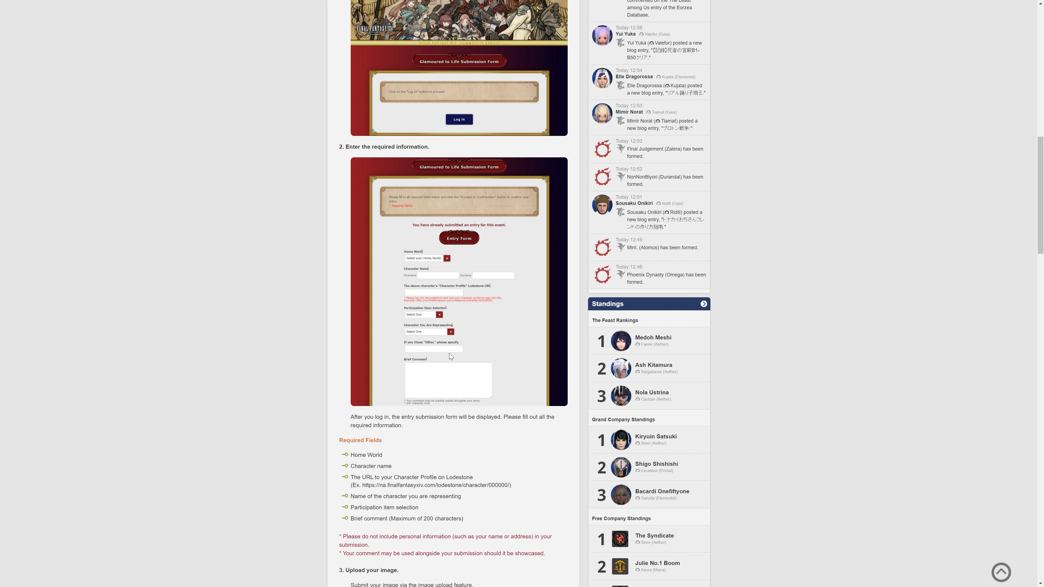
{"action": "mouse_move", "coordinate": [447, 352]}
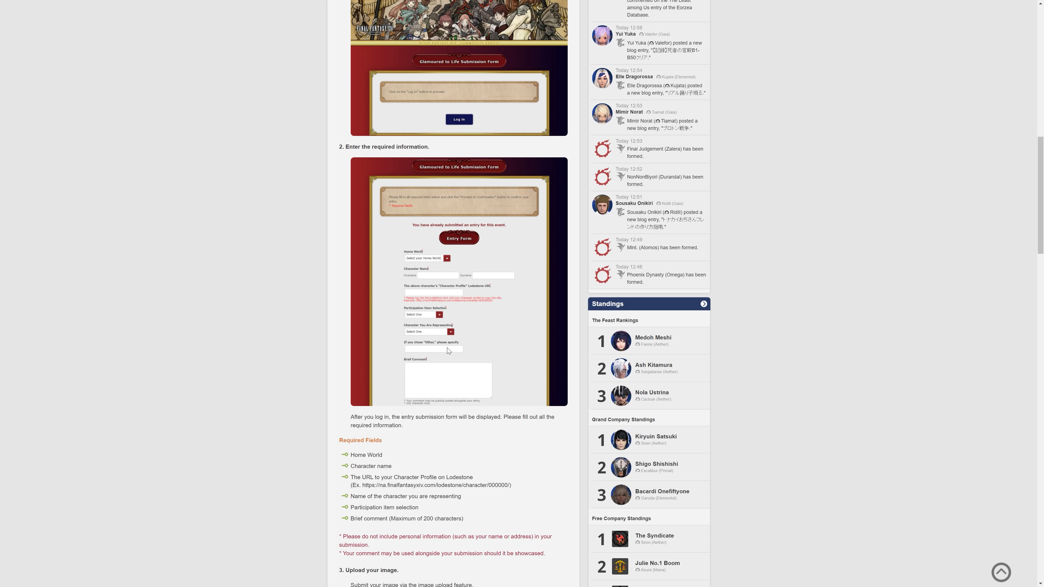
{"action": "scroll", "scroll_direction": "down", "scroll_amount": 3}
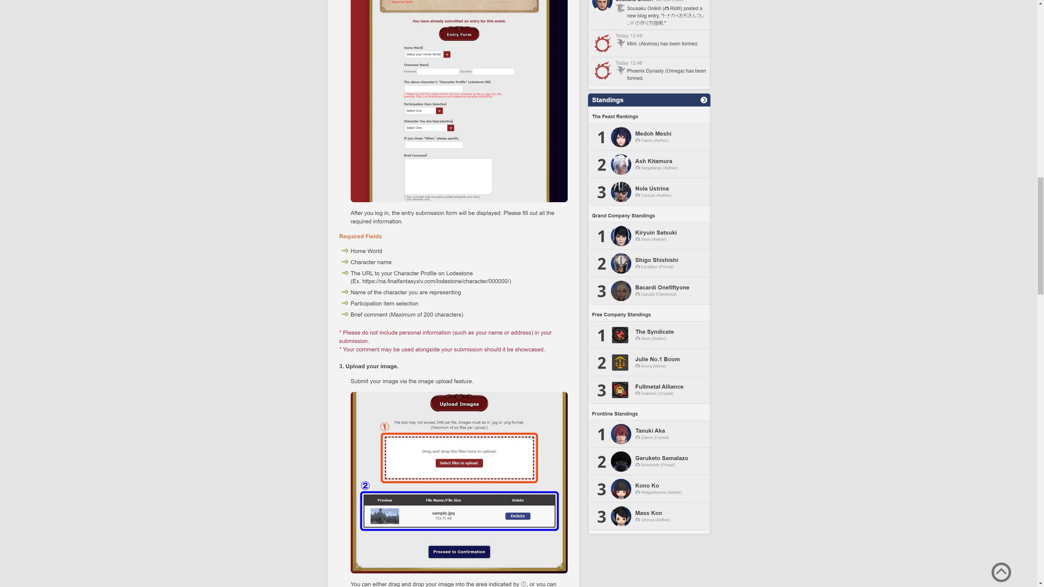
{"action": "scroll", "scroll_direction": "down", "scroll_amount": 3}
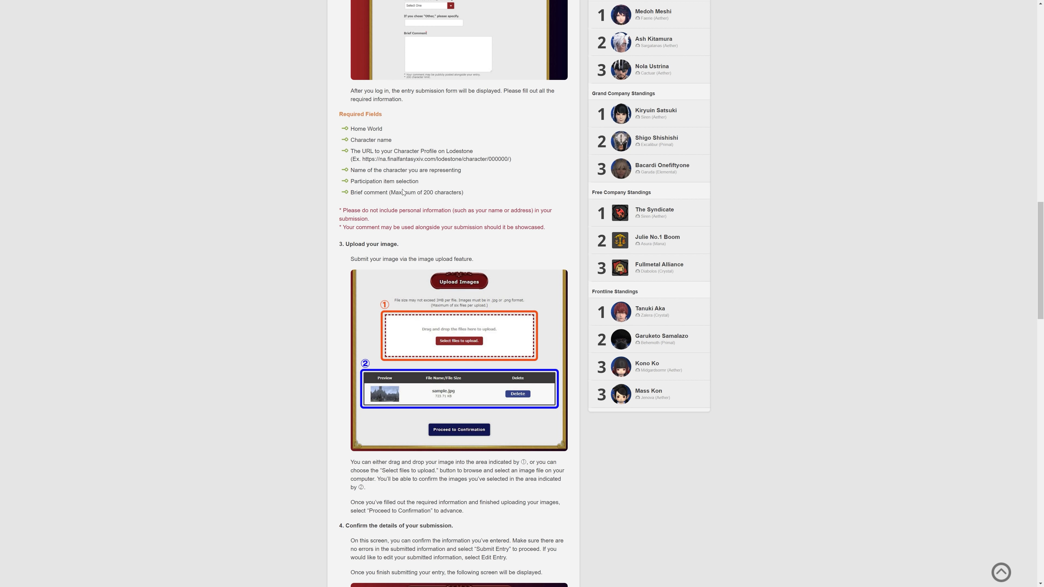
{"action": "mouse_move", "coordinate": [403, 193]}
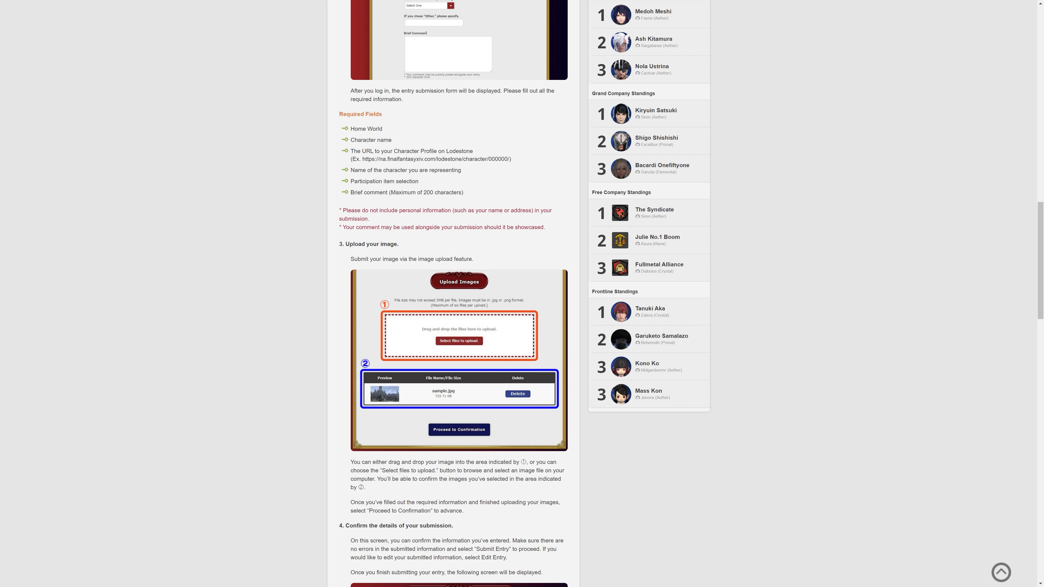
{"action": "mouse_move", "coordinate": [466, 195]}
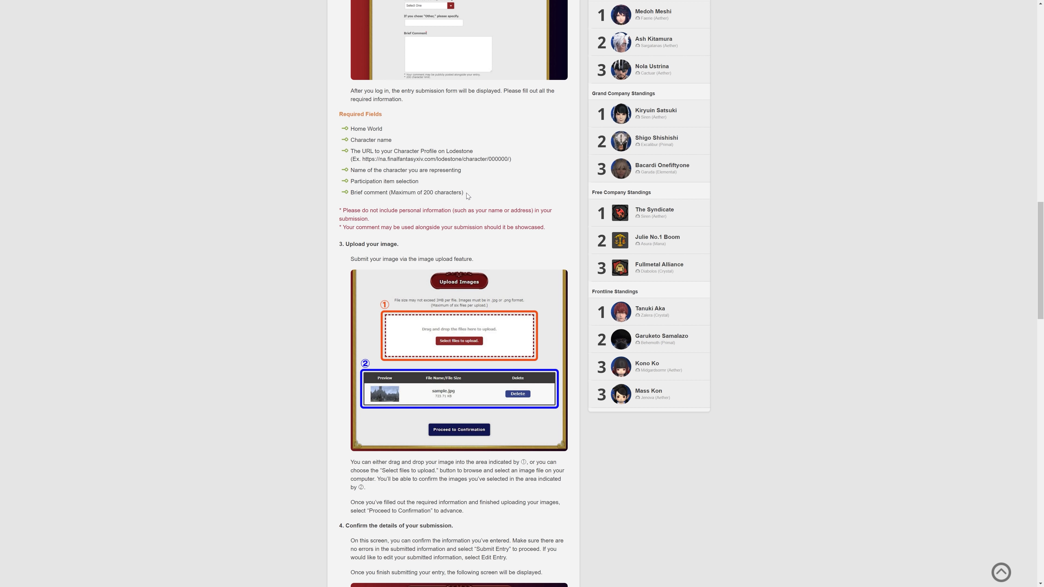
{"action": "mouse_move", "coordinate": [489, 203]}
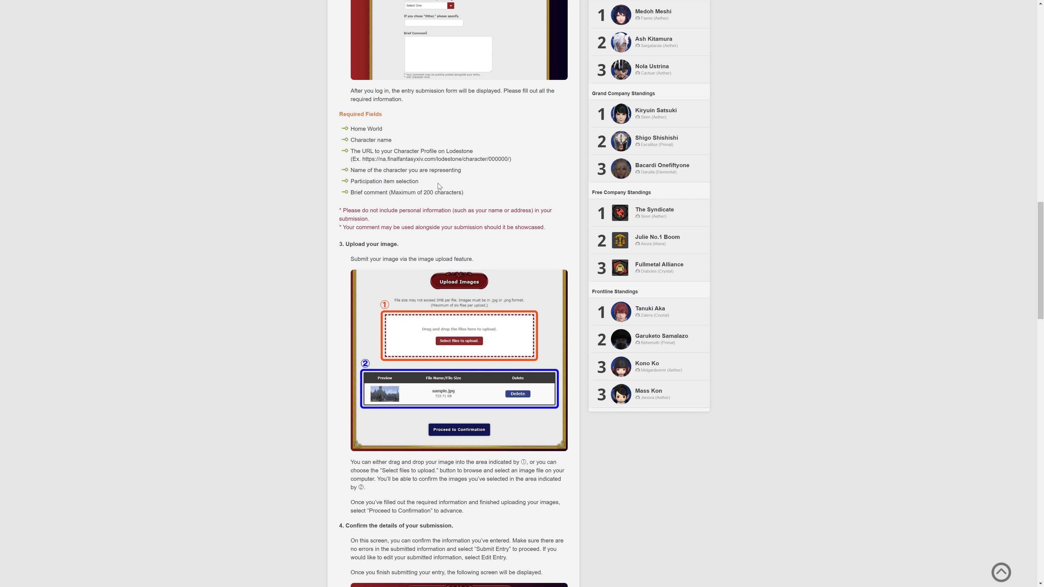
{"action": "double_click", "coordinate": [391, 181]}
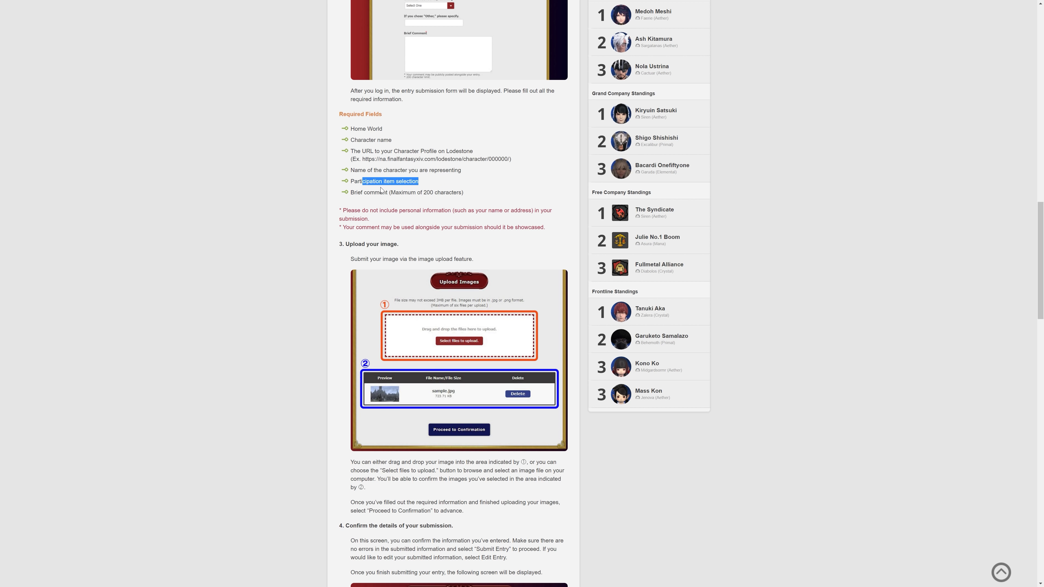
{"action": "scroll", "scroll_direction": "down", "scroll_amount": 3}
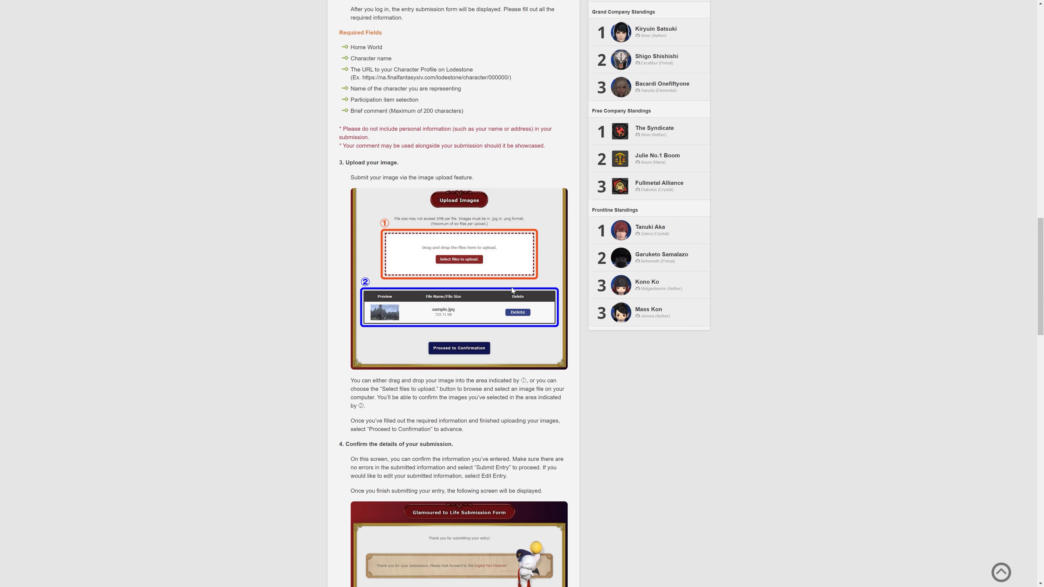
{"action": "mouse_move", "coordinate": [456, 280]}
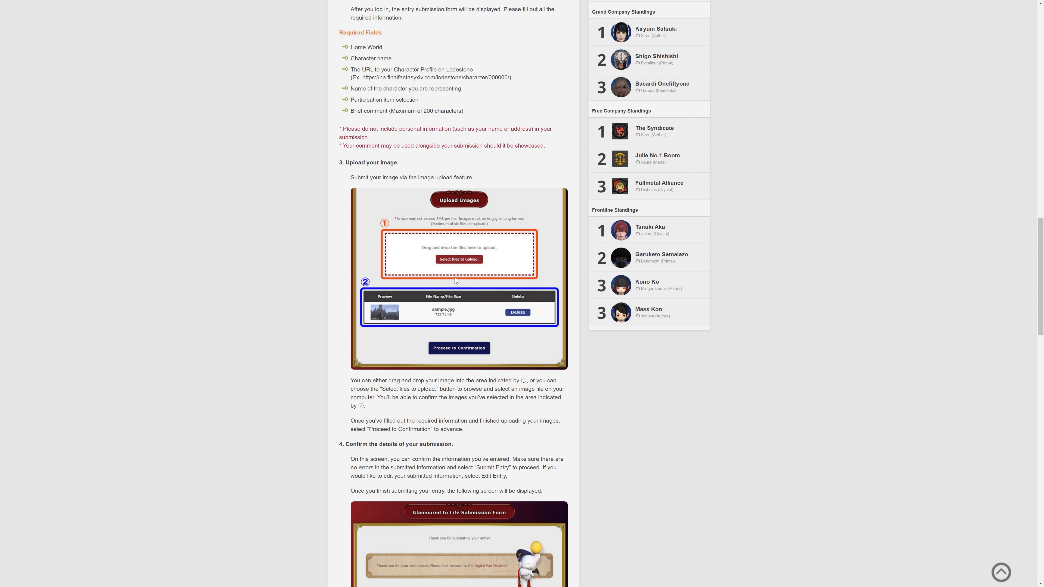
{"action": "mouse_move", "coordinate": [448, 226]}
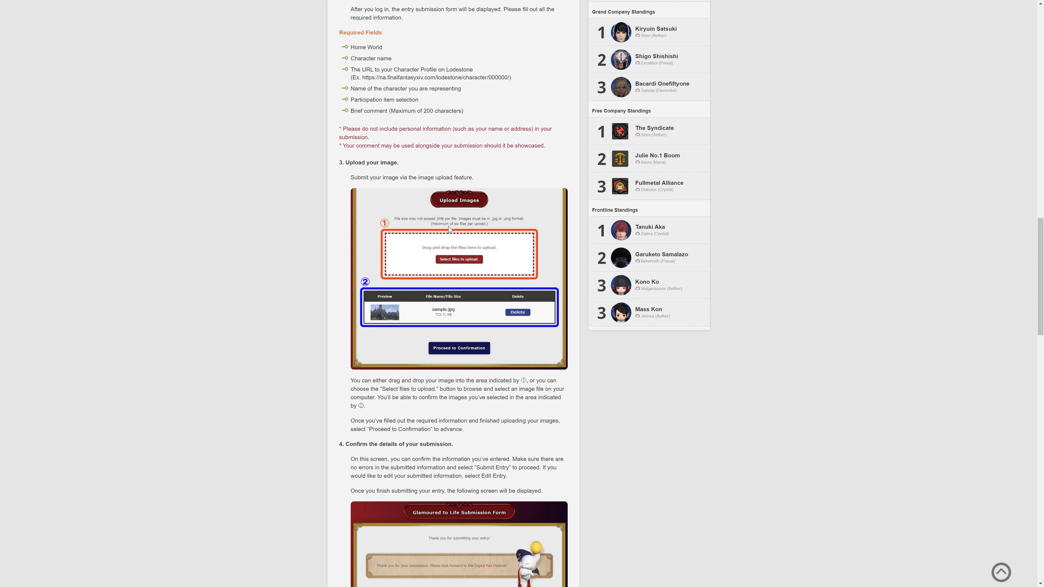
{"action": "mouse_move", "coordinate": [504, 222]}
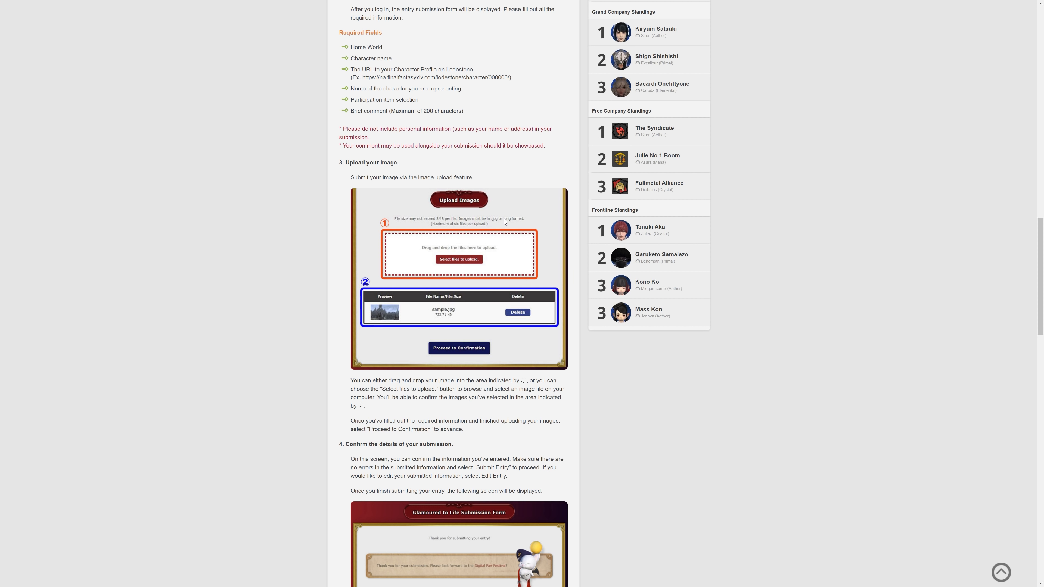
{"action": "mouse_move", "coordinate": [436, 253]}
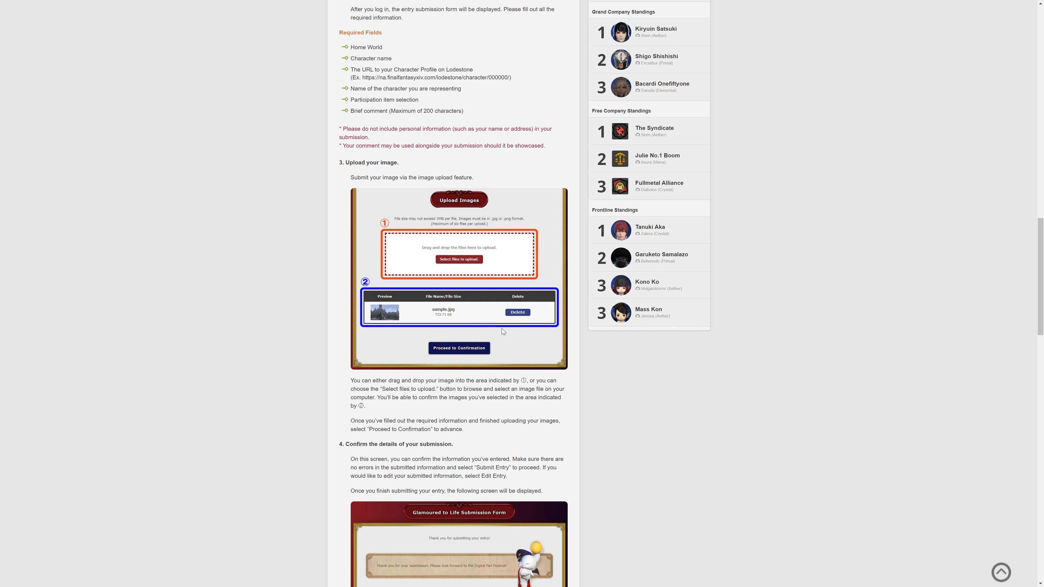
{"action": "scroll", "scroll_direction": "down", "scroll_amount": 3}
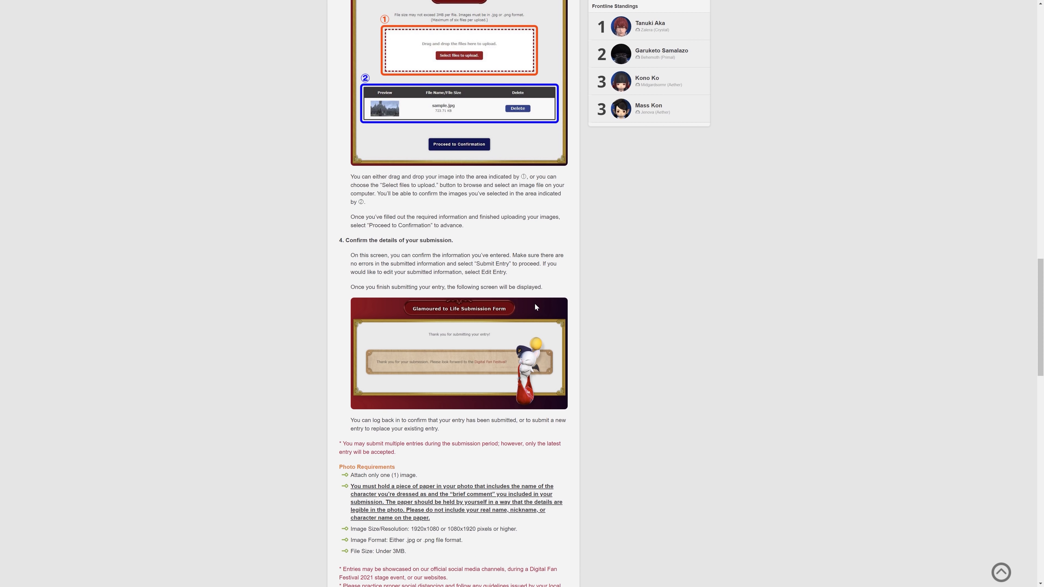
{"action": "scroll", "scroll_direction": "down", "scroll_amount": 3}
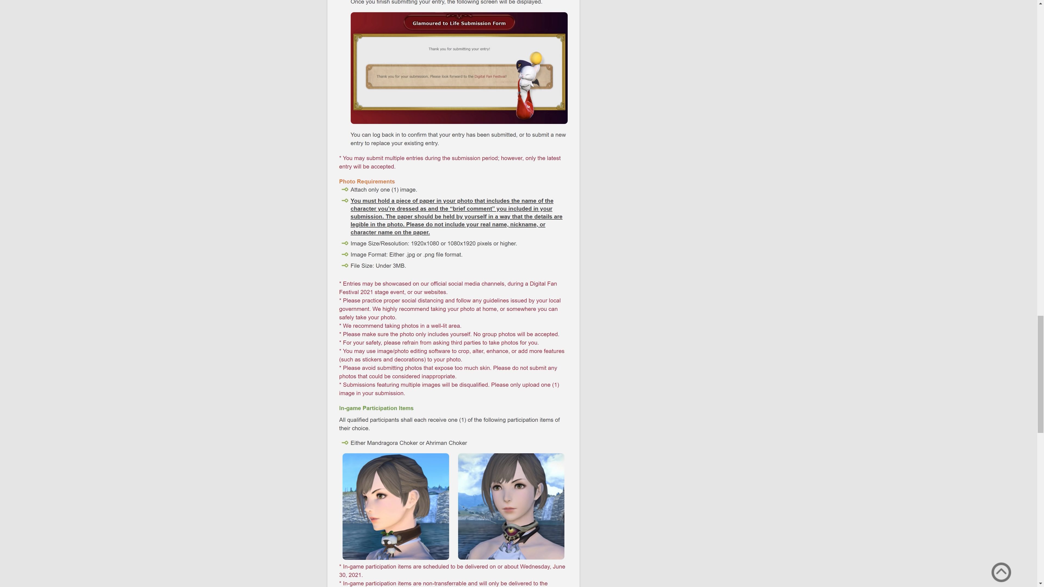
{"action": "mouse_move", "coordinate": [578, 309]}
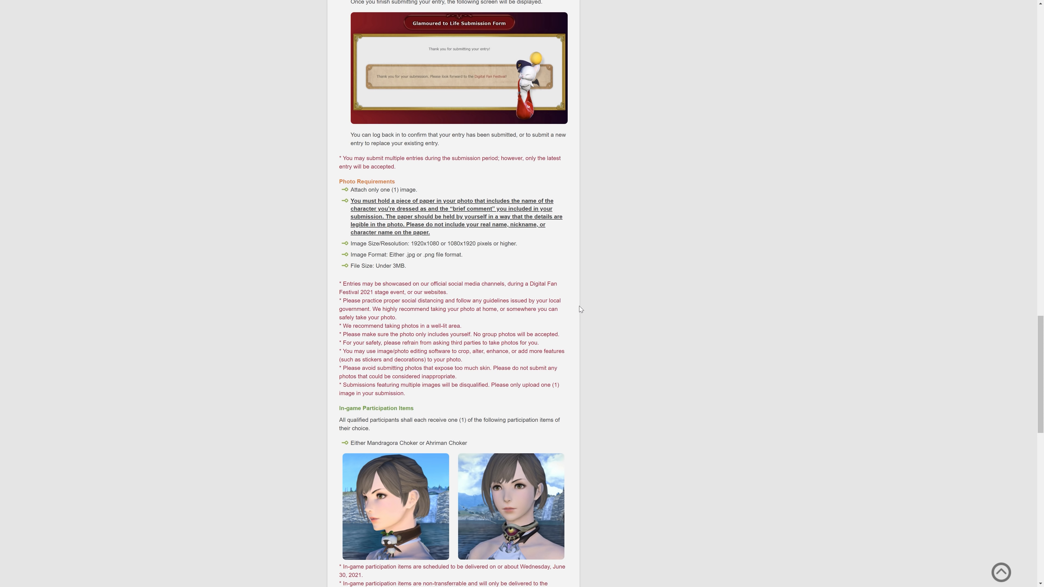
{"action": "scroll", "scroll_direction": "down", "scroll_amount": 3}
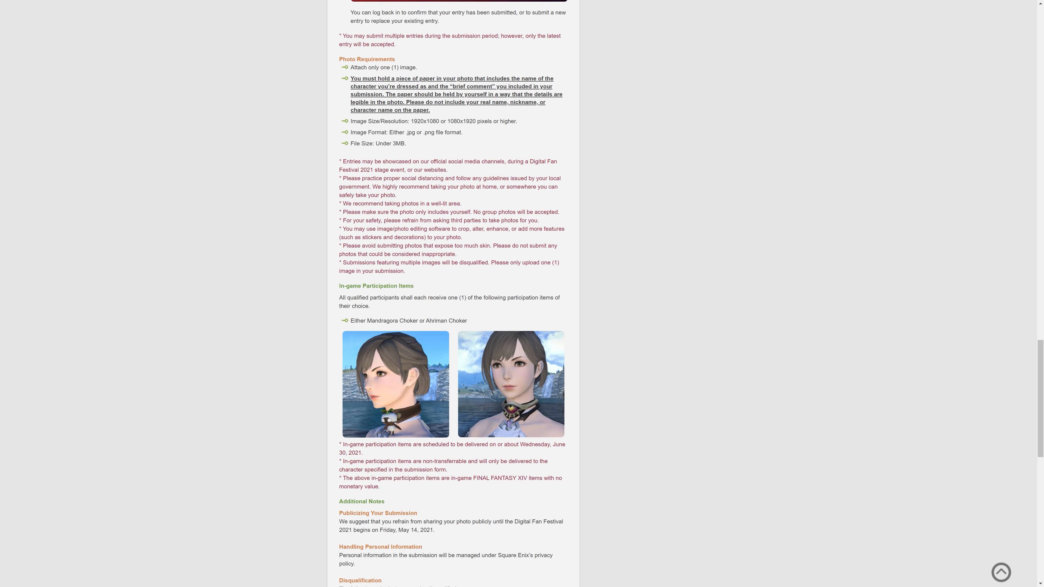
{"action": "mouse_move", "coordinate": [571, 307]}
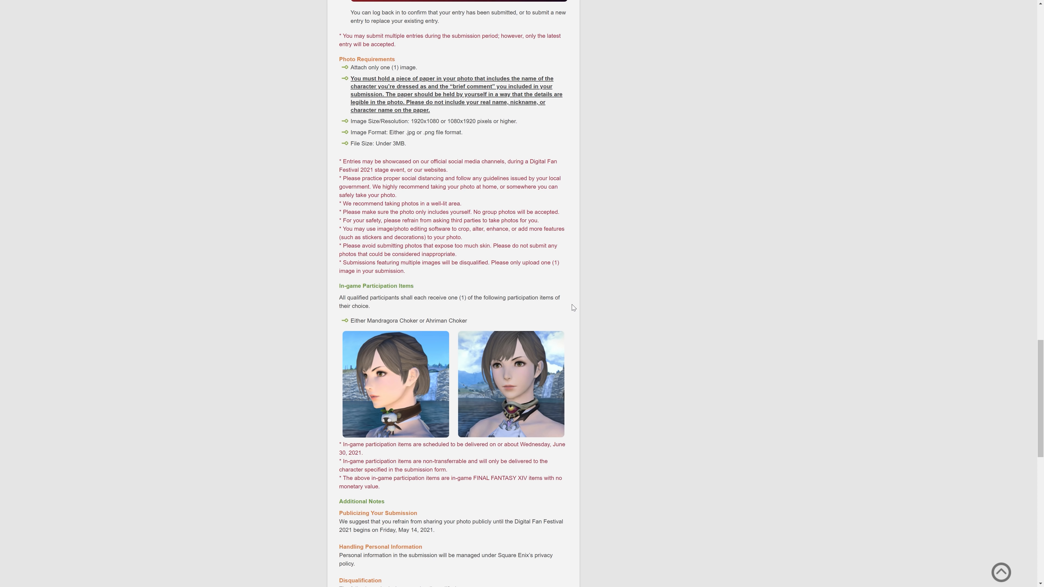
{"action": "scroll", "scroll_direction": "up", "scroll_amount": 3}
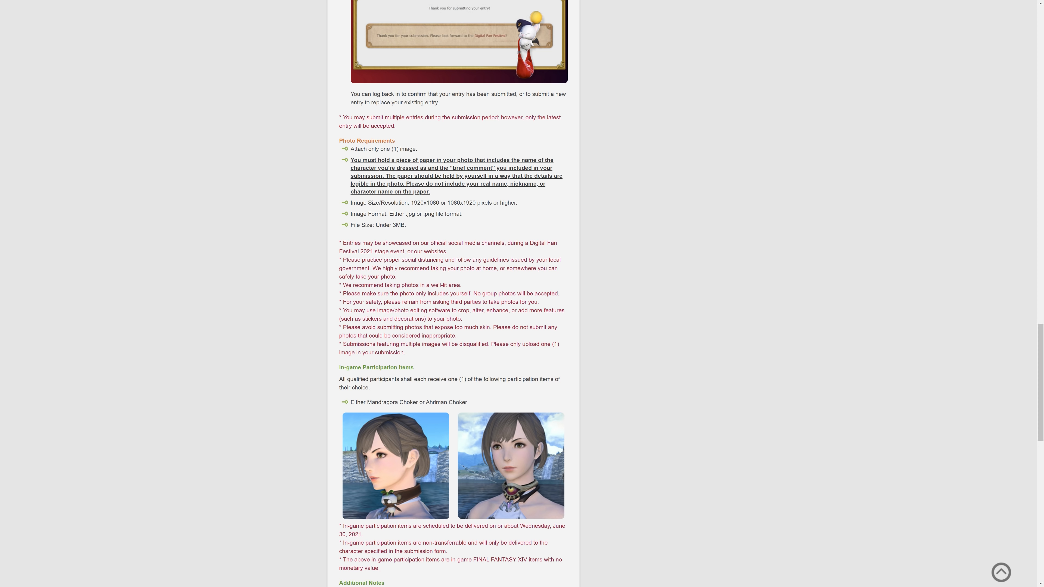
{"action": "mouse_move", "coordinate": [643, 261]}
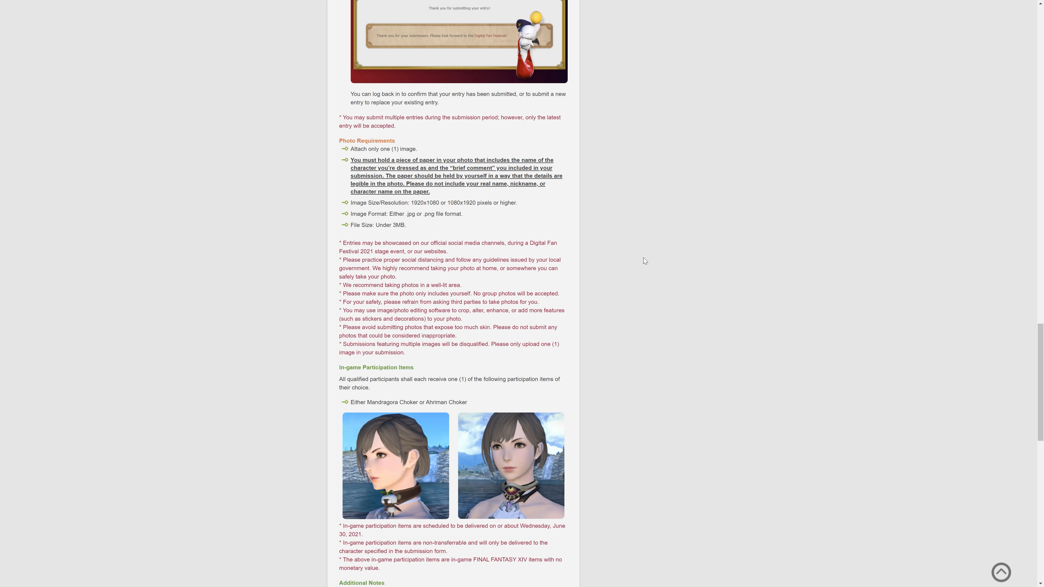
{"action": "mouse_move", "coordinate": [645, 315]}
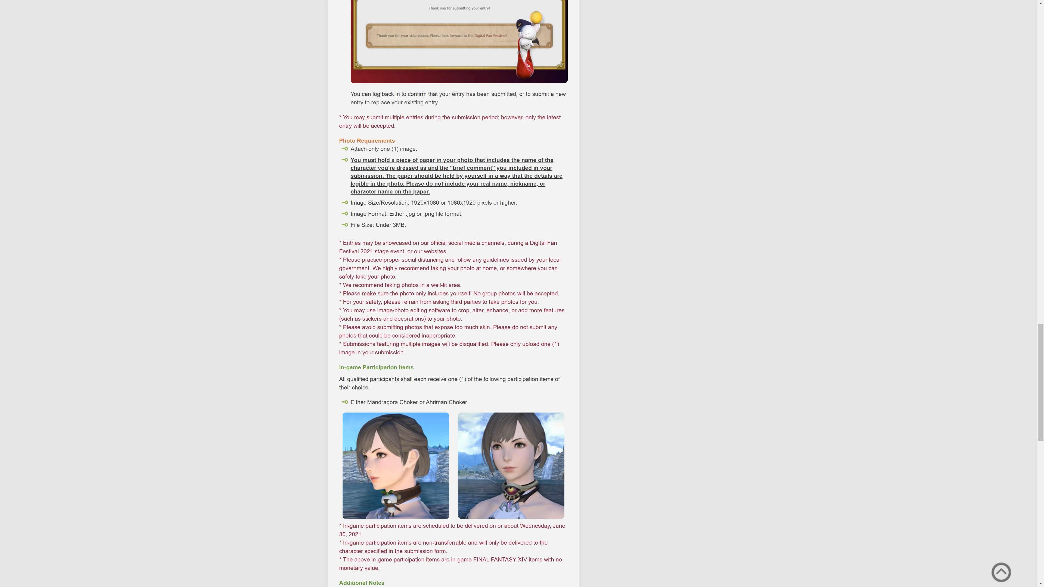
Highlight the disqualification rules on third-party photos and too-much-skin, reaching the Copyright and Submissions sections.
{"action": "scroll", "scroll_direction": "down", "scroll_amount": 3}
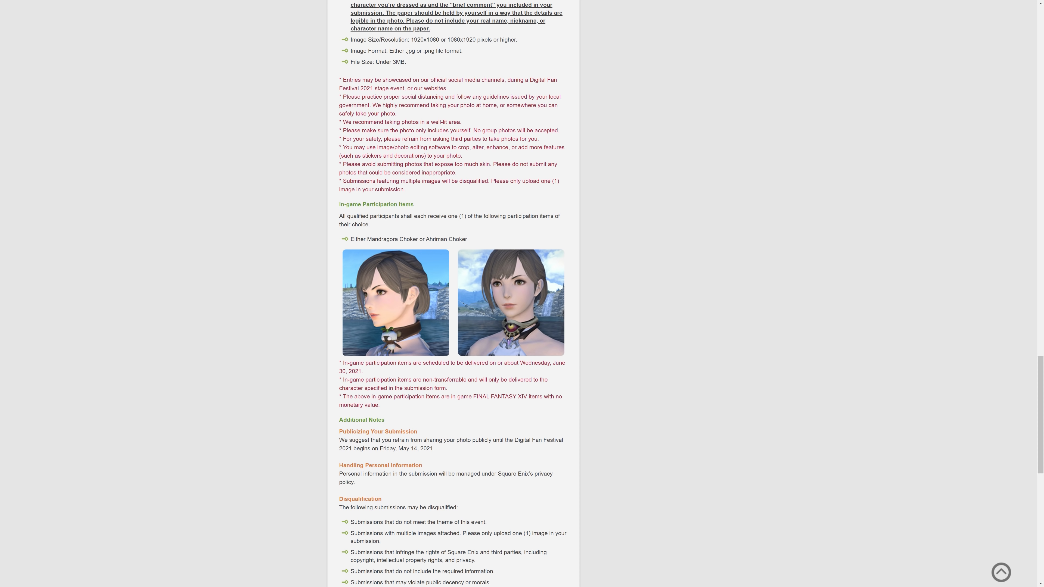
{"action": "mouse_move", "coordinate": [418, 237]}
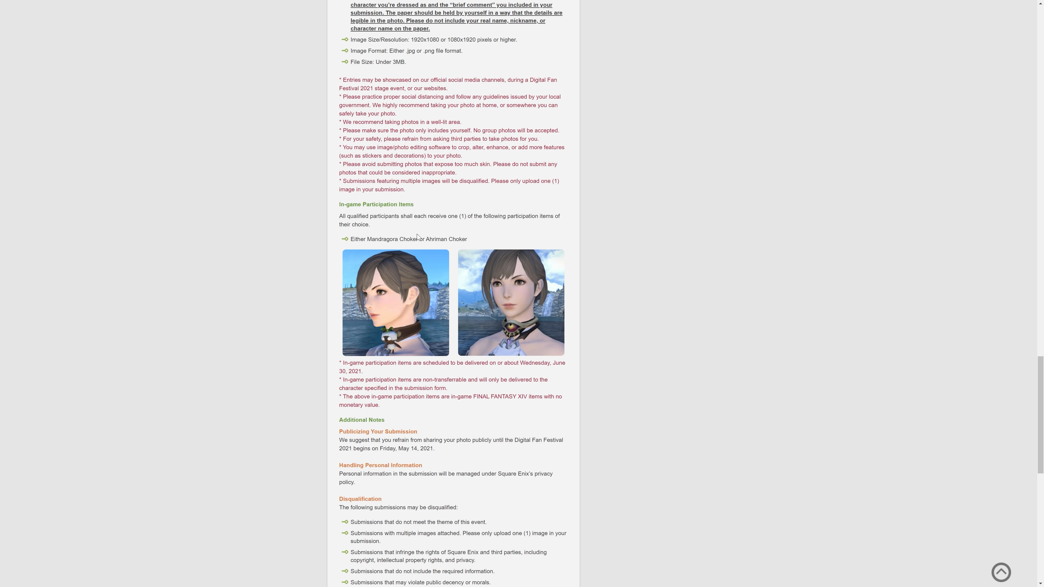
{"action": "mouse_move", "coordinate": [374, 352]}
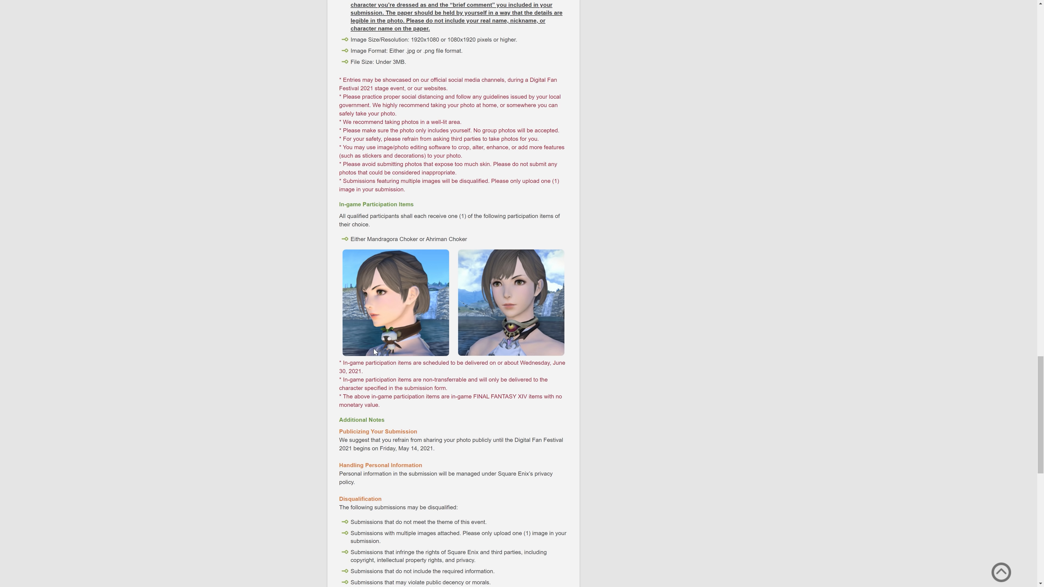
{"action": "mouse_move", "coordinate": [419, 338]}
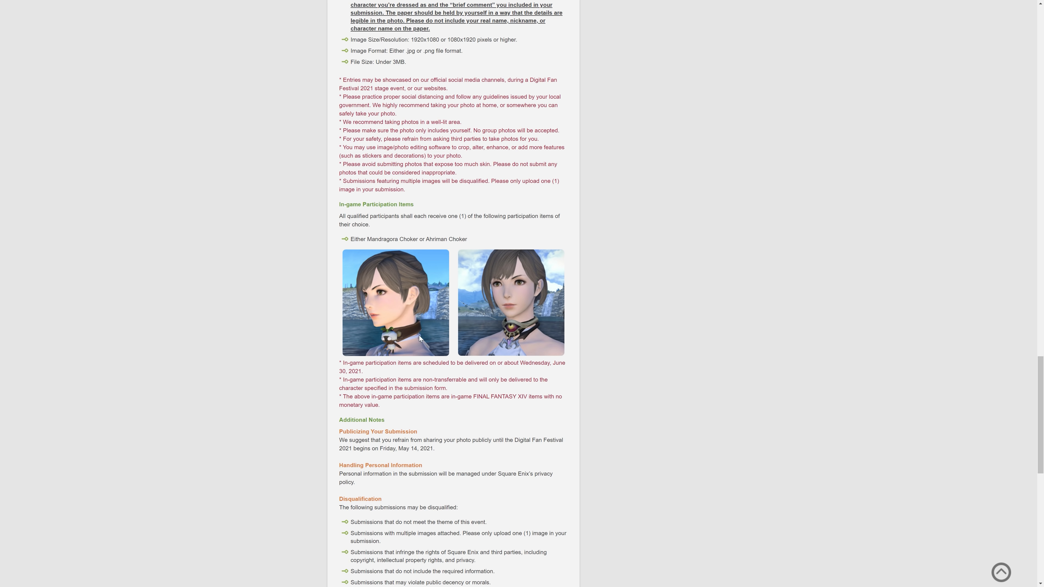
{"action": "mouse_move", "coordinate": [391, 370]}
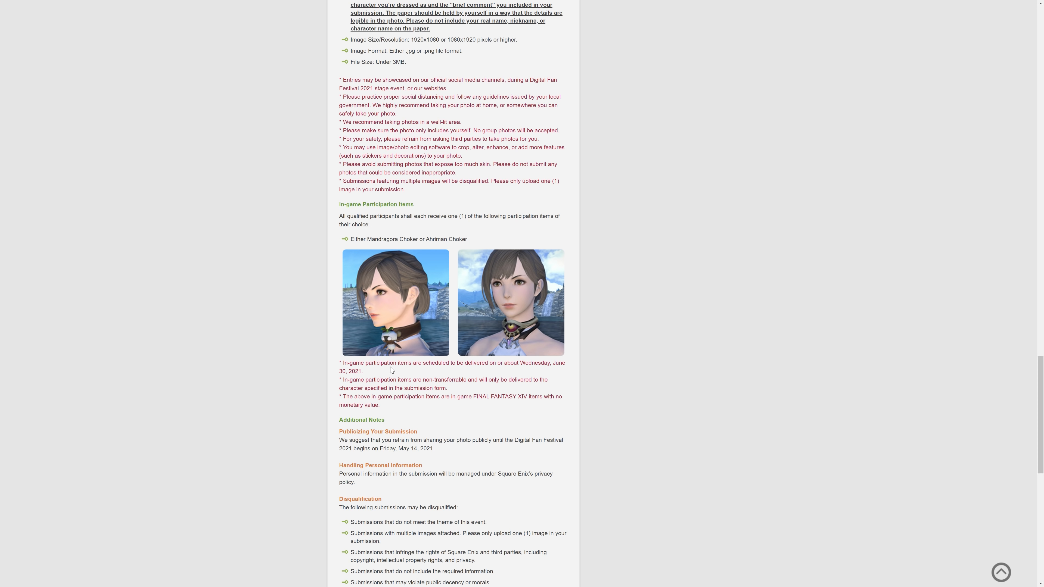
{"action": "mouse_move", "coordinate": [376, 327]}
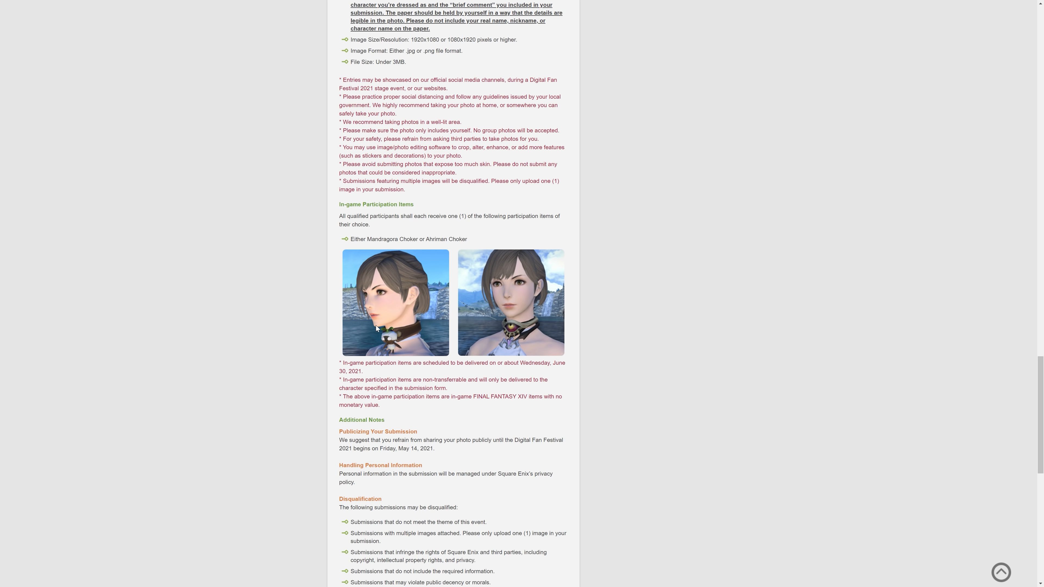
{"action": "mouse_move", "coordinate": [498, 337]}
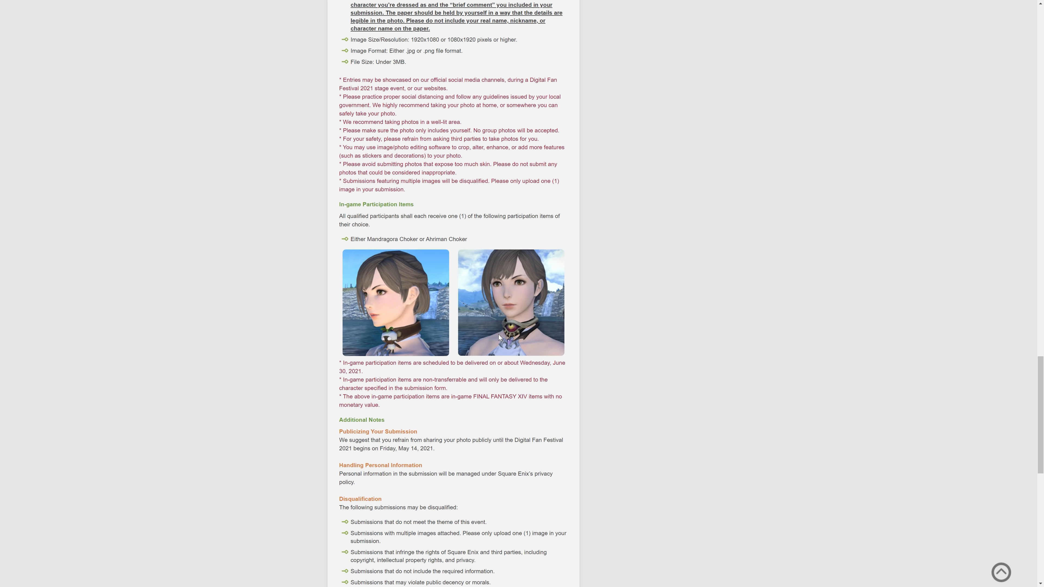
{"action": "mouse_move", "coordinate": [395, 325]}
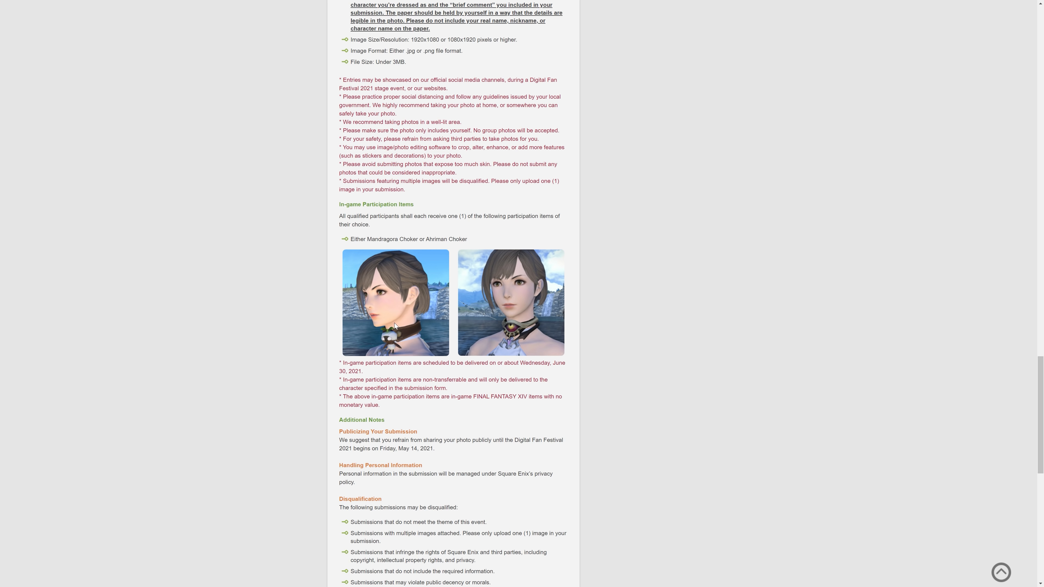
{"action": "mouse_move", "coordinate": [388, 332]}
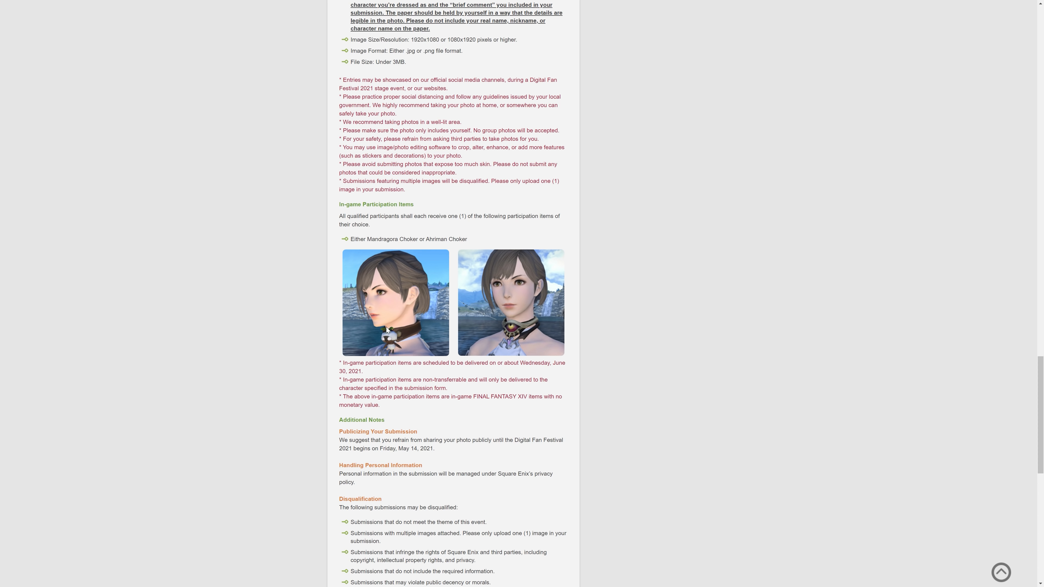
{"action": "mouse_move", "coordinate": [458, 327]}
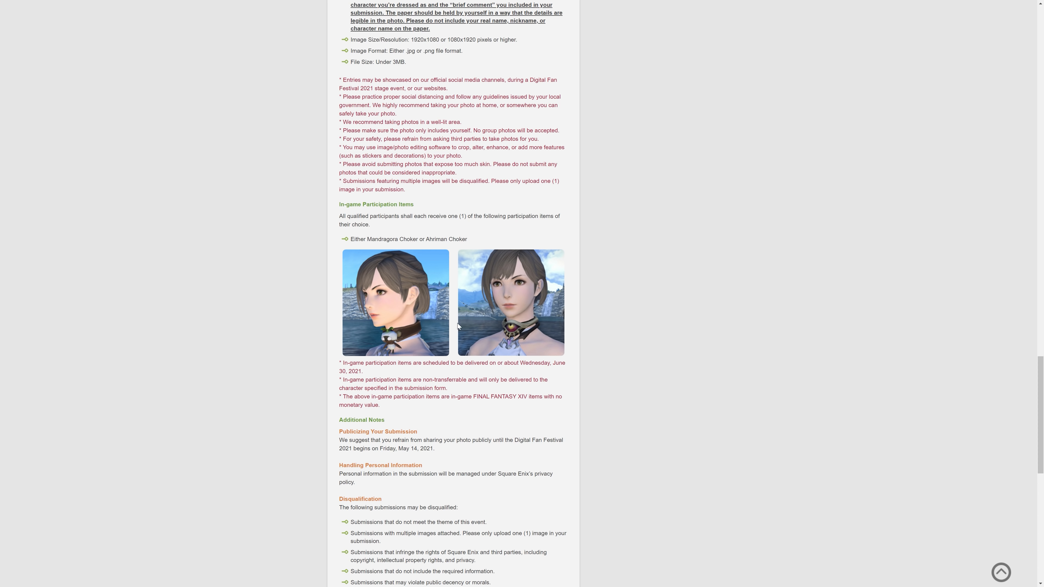
{"action": "mouse_move", "coordinate": [450, 345]}
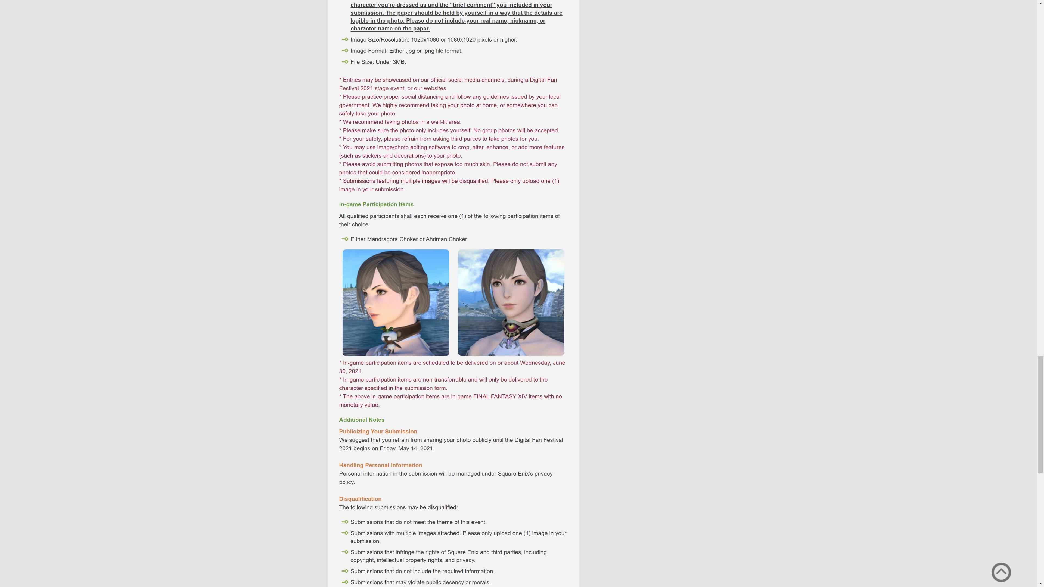
{"action": "left_click_drag", "start_coordinate": [341, 79], "coordinate": [460, 156]}
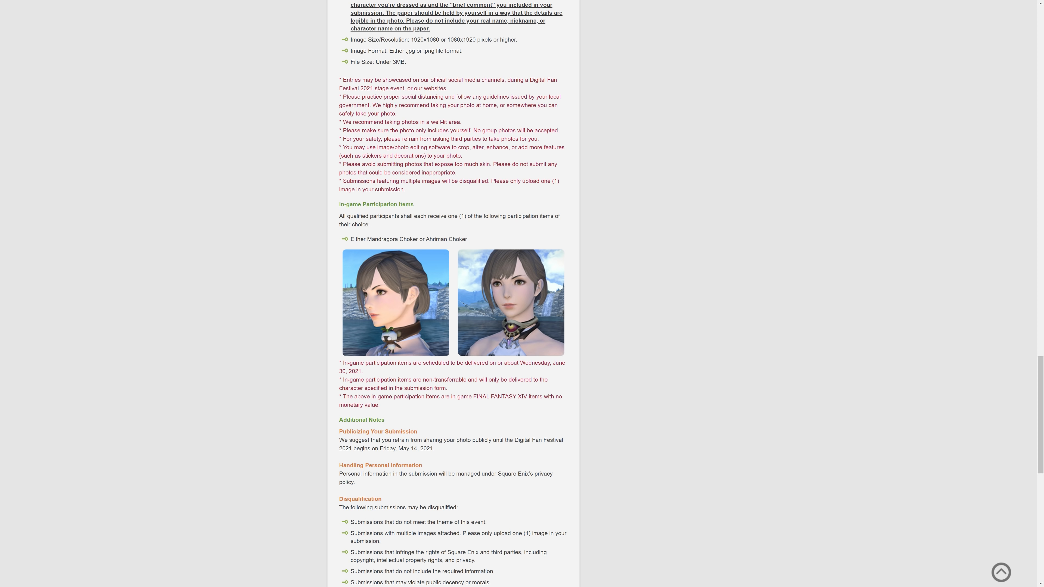
{"action": "mouse_move", "coordinate": [466, 119]}
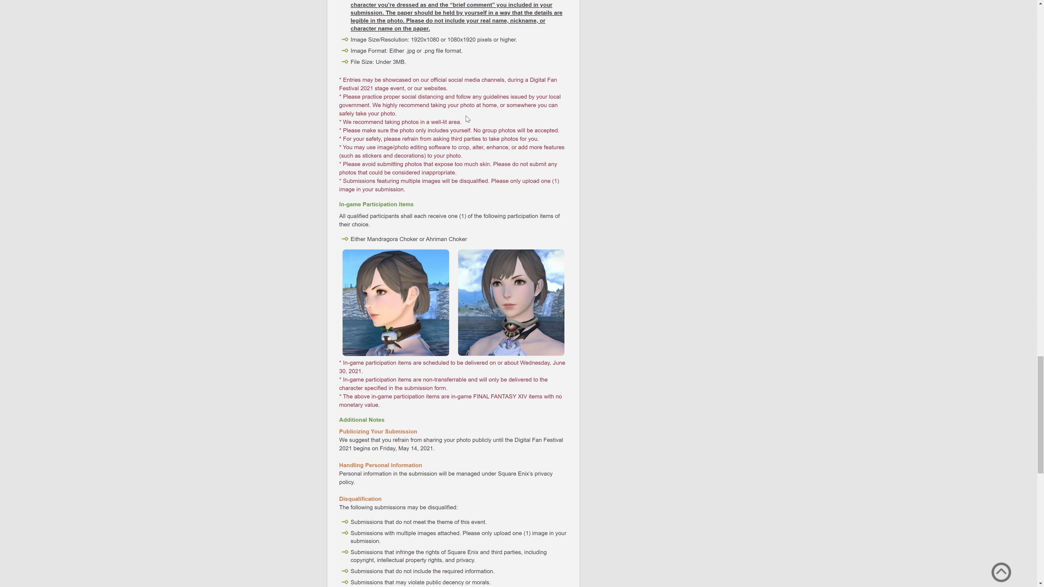
{"action": "mouse_move", "coordinate": [460, 189]}
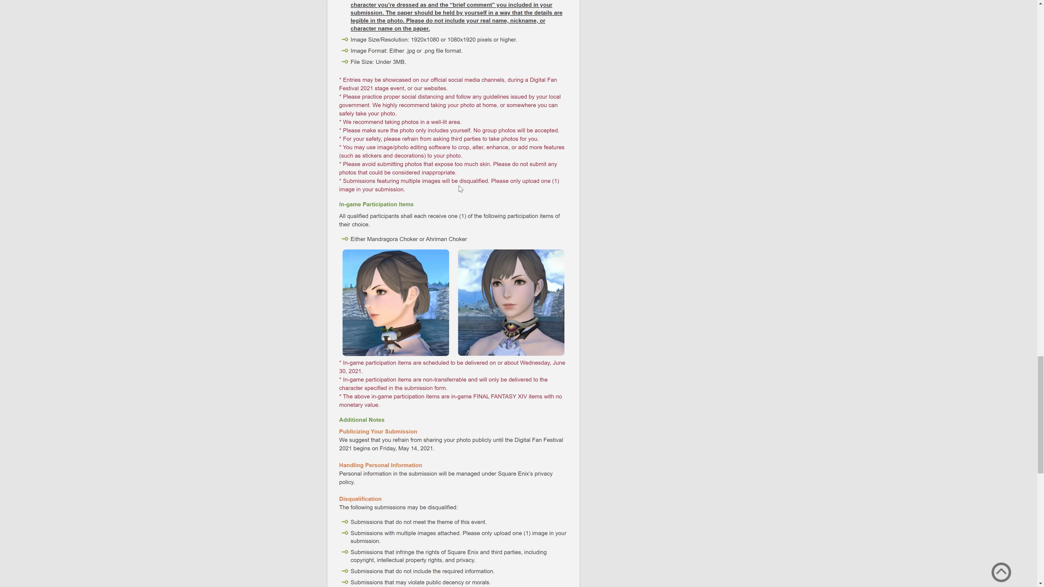
{"action": "mouse_move", "coordinate": [517, 139]}
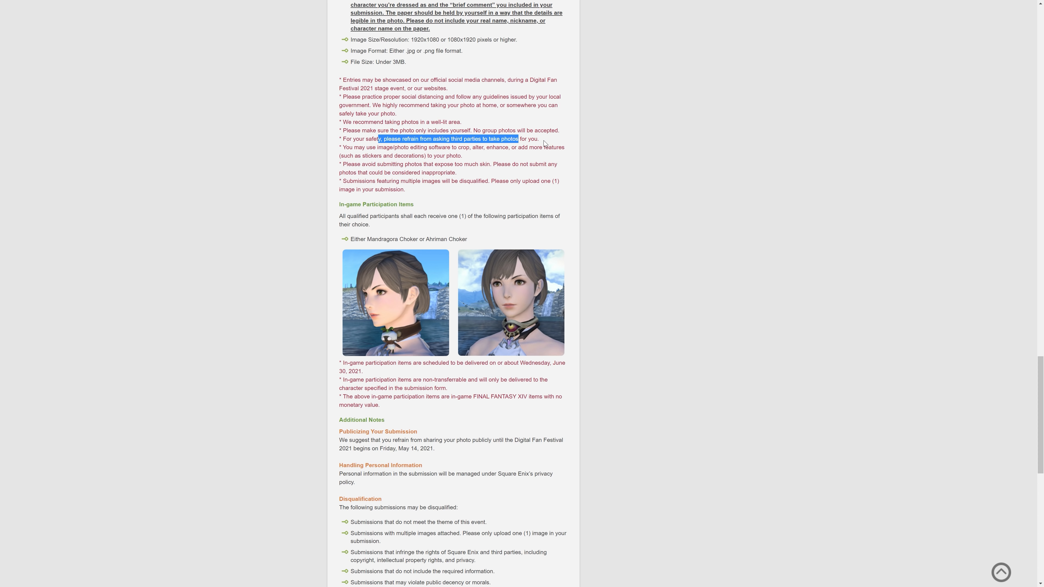
{"action": "left_click_drag", "start_coordinate": [545, 143], "coordinate": [396, 130]}
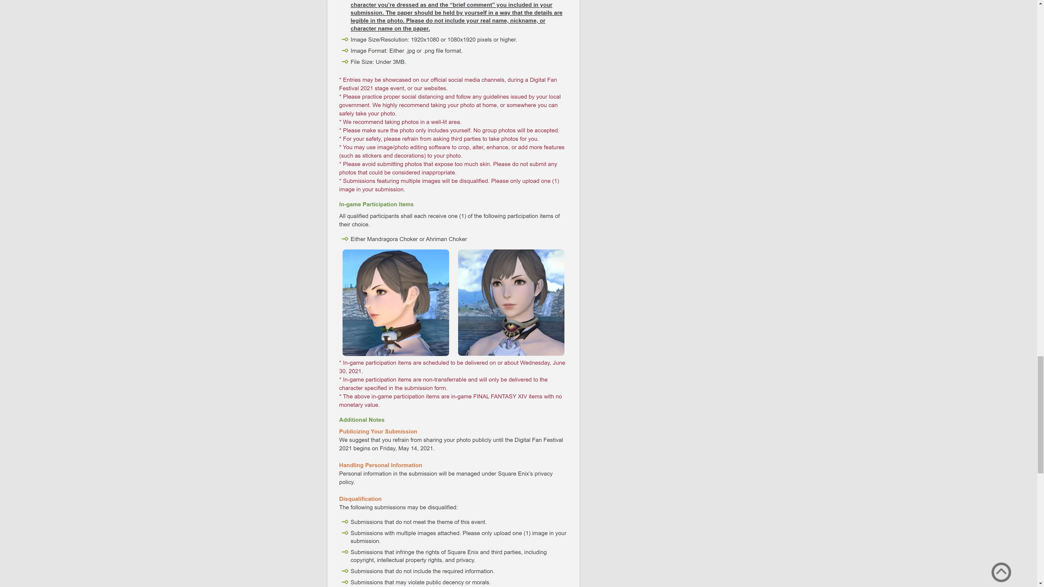
{"action": "left_click_drag", "start_coordinate": [364, 164], "coordinate": [458, 164]}
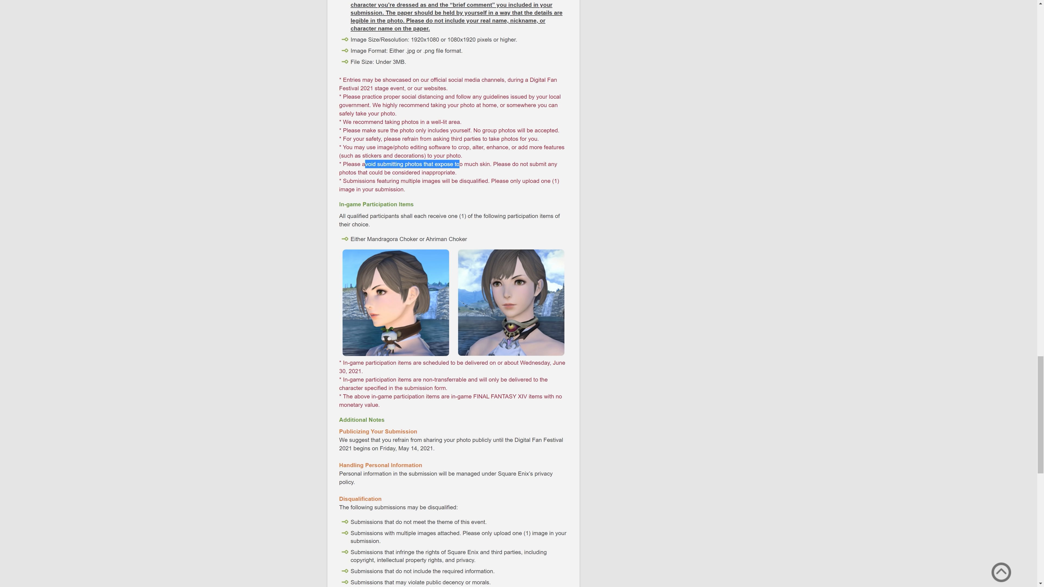
{"action": "mouse_move", "coordinate": [401, 180]}
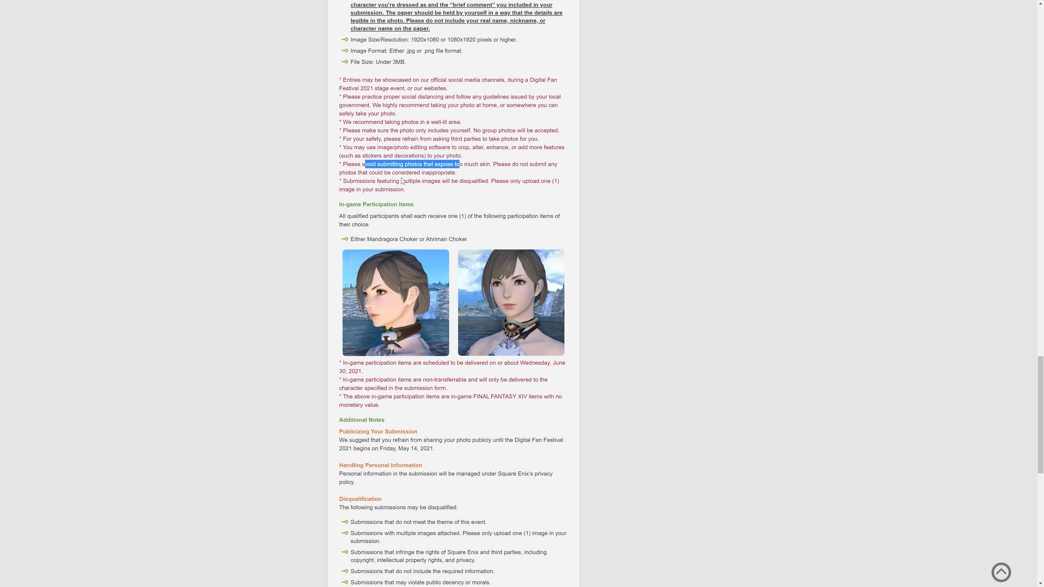
{"action": "left_click_drag", "start_coordinate": [364, 165], "coordinate": [458, 172]}
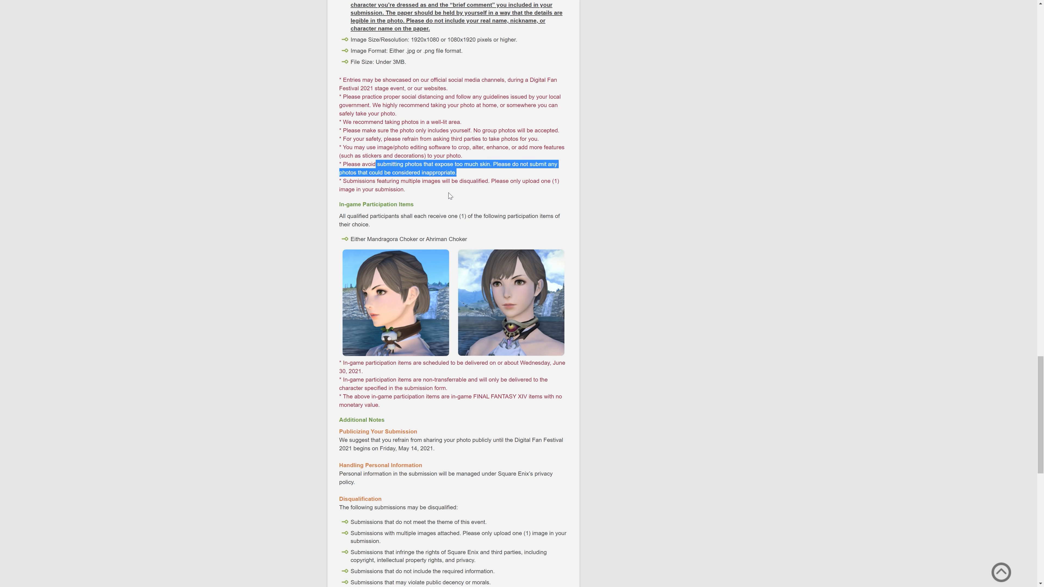
{"action": "scroll", "scroll_direction": "down", "scroll_amount": 3}
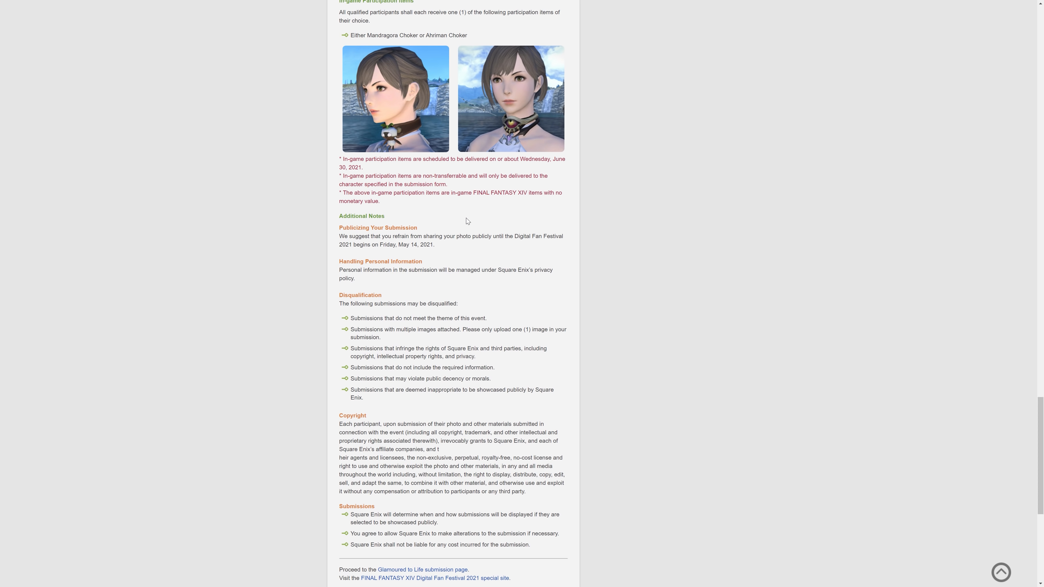
{"action": "mouse_move", "coordinate": [463, 208]}
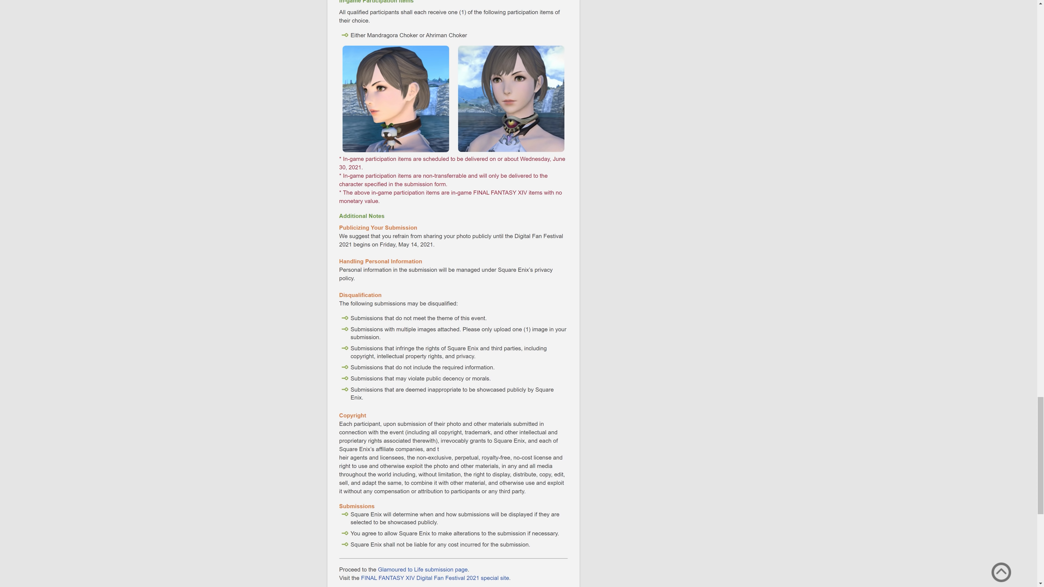
{"action": "mouse_move", "coordinate": [538, 166]}
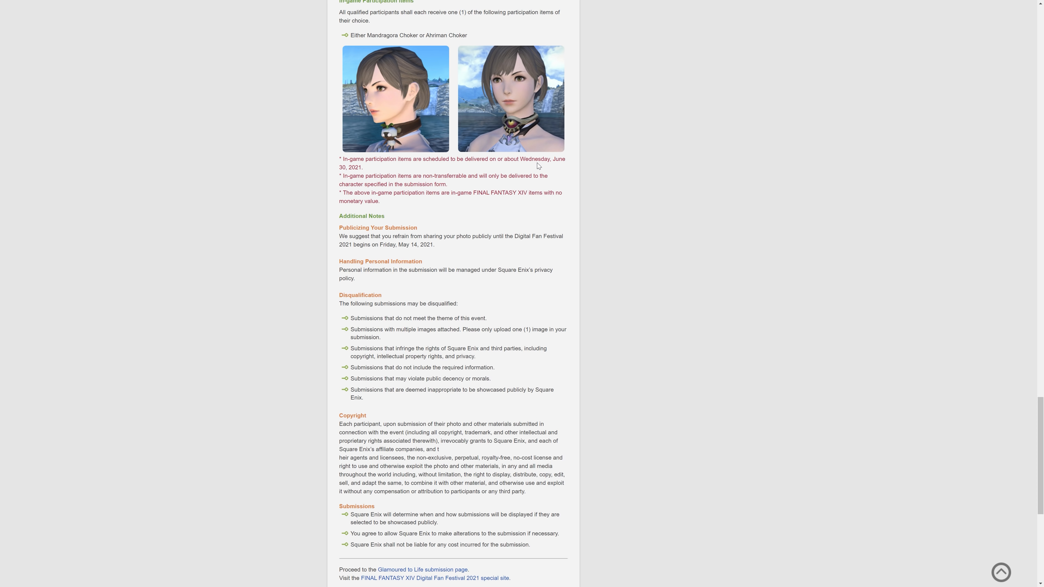
{"action": "mouse_move", "coordinate": [373, 119]}
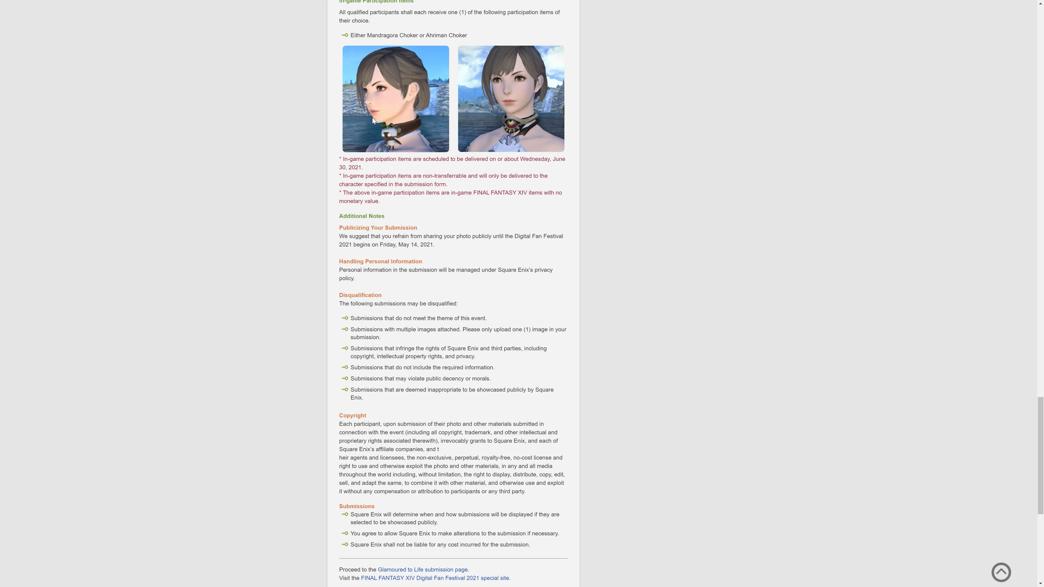
{"action": "mouse_move", "coordinate": [480, 244]}
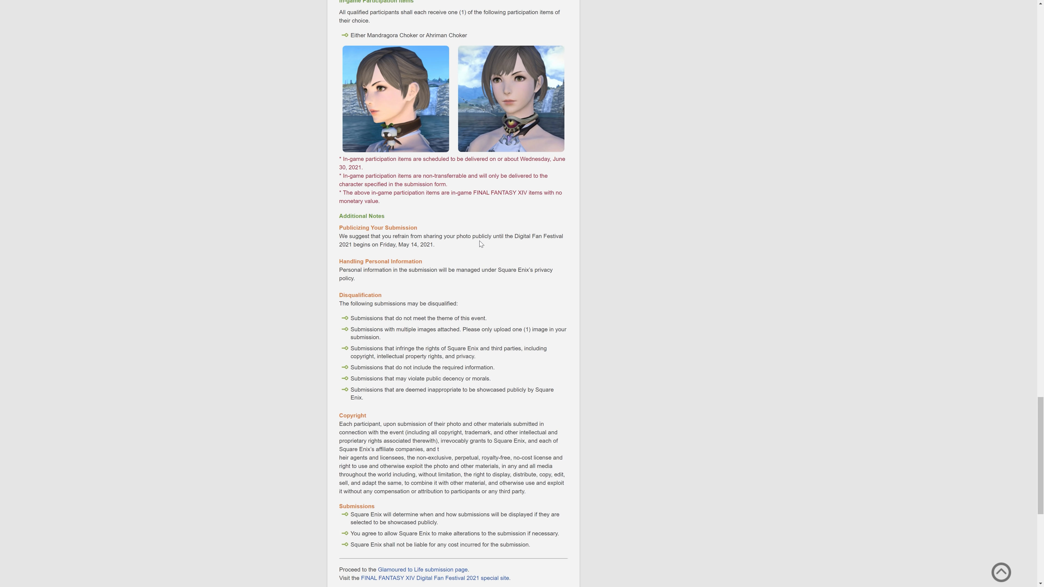
{"action": "scroll", "scroll_direction": "down", "scroll_amount": 3}
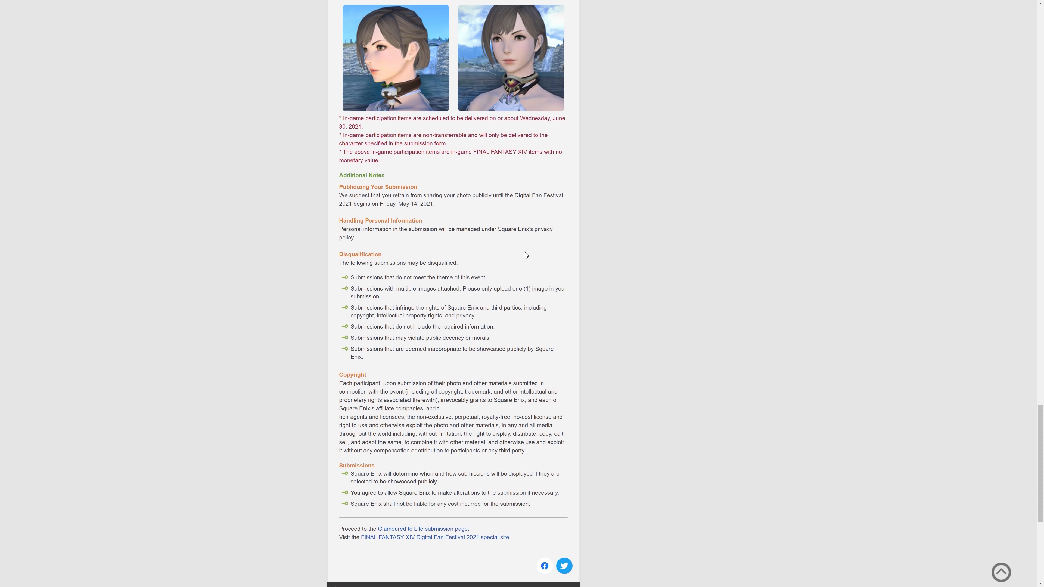
{"action": "mouse_move", "coordinate": [544, 109]}
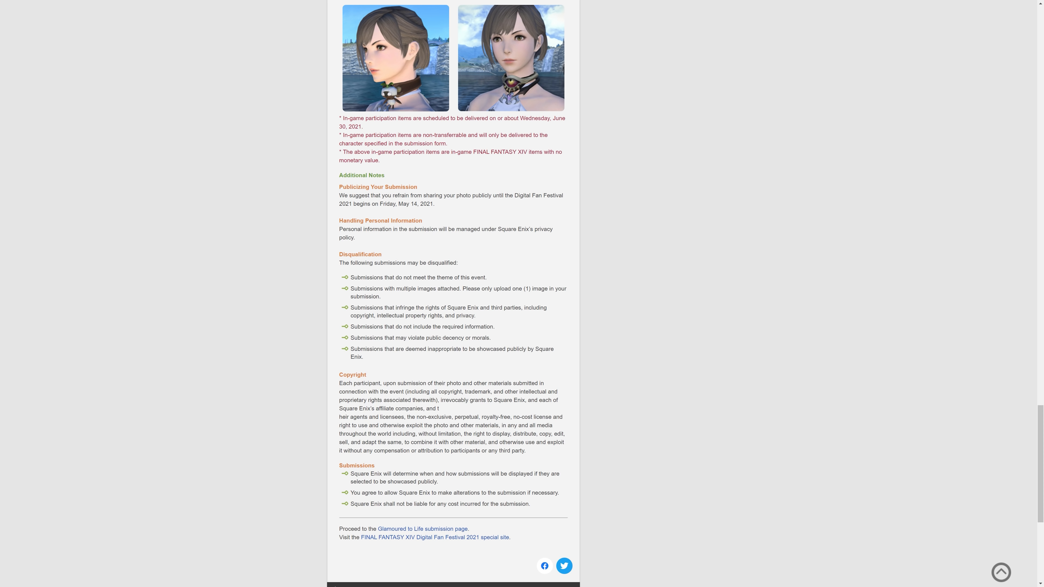
{"action": "mouse_move", "coordinate": [364, 337]}
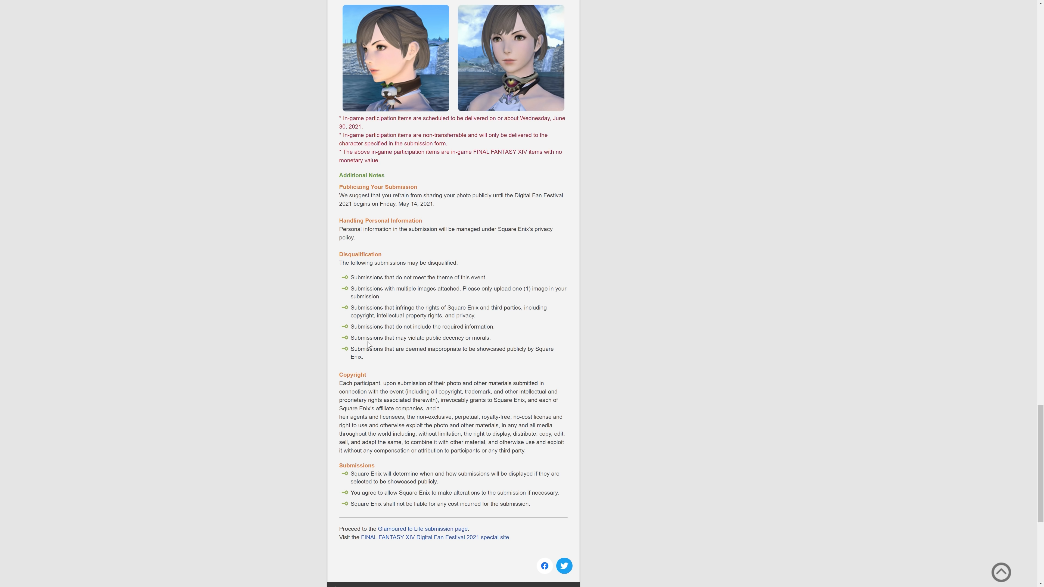
{"action": "mouse_move", "coordinate": [449, 326]}
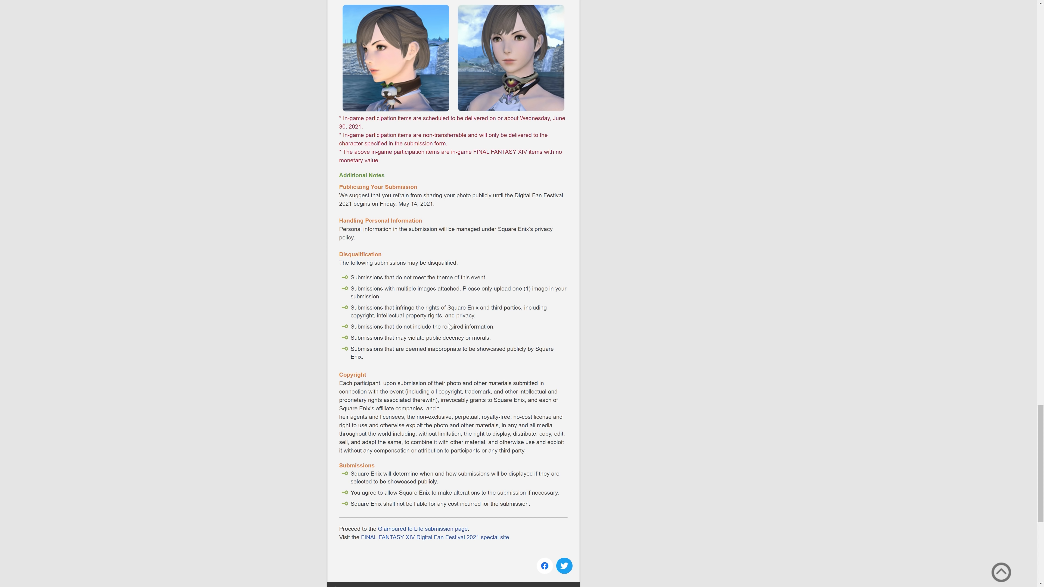
{"action": "mouse_move", "coordinate": [541, 331]}
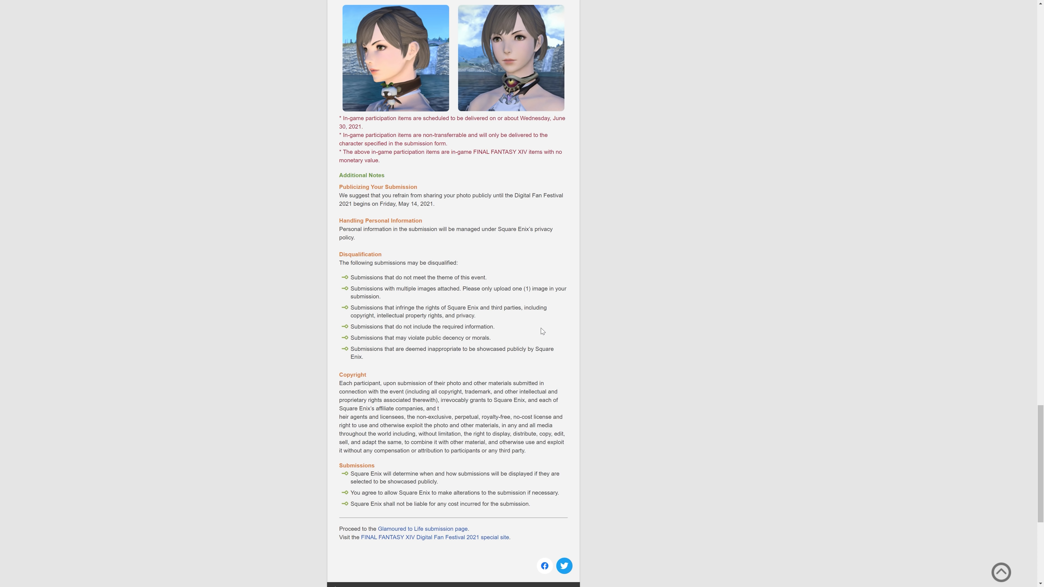
{"action": "mouse_move", "coordinate": [398, 336]}
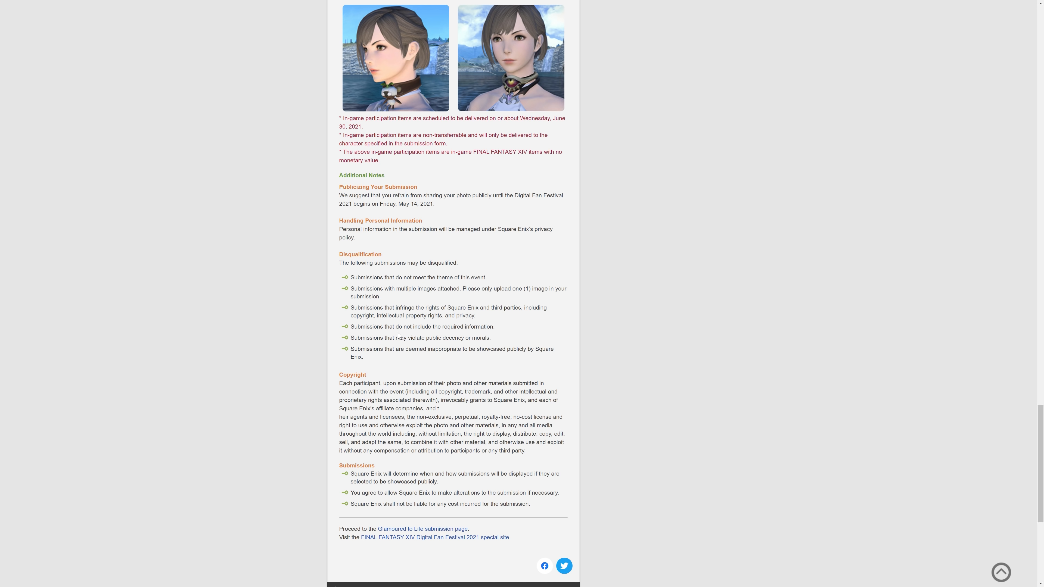
{"action": "left_click_drag", "start_coordinate": [411, 338], "coordinate": [492, 338]}
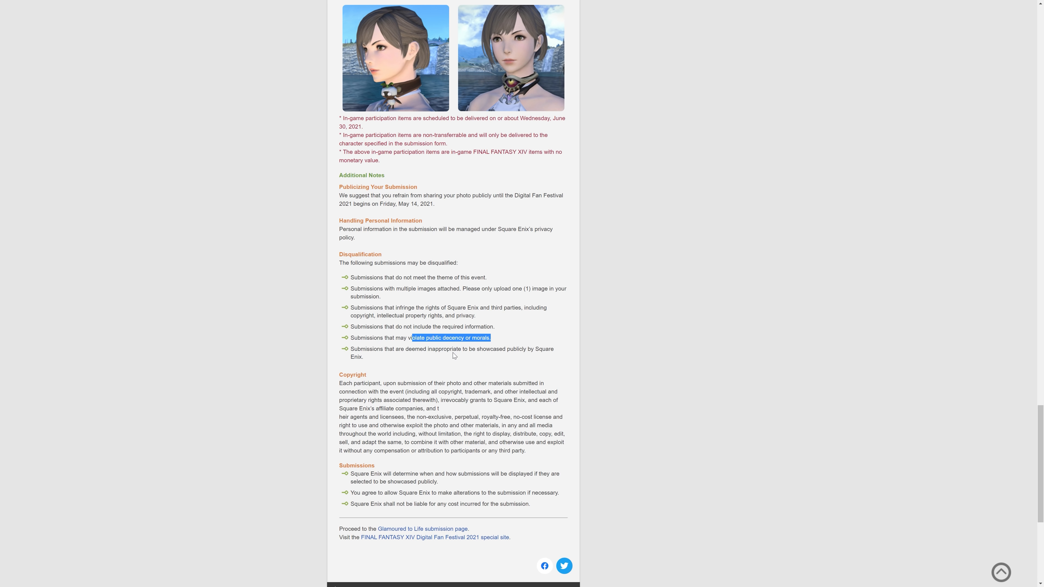
{"action": "scroll", "scroll_direction": "down", "scroll_amount": 3}
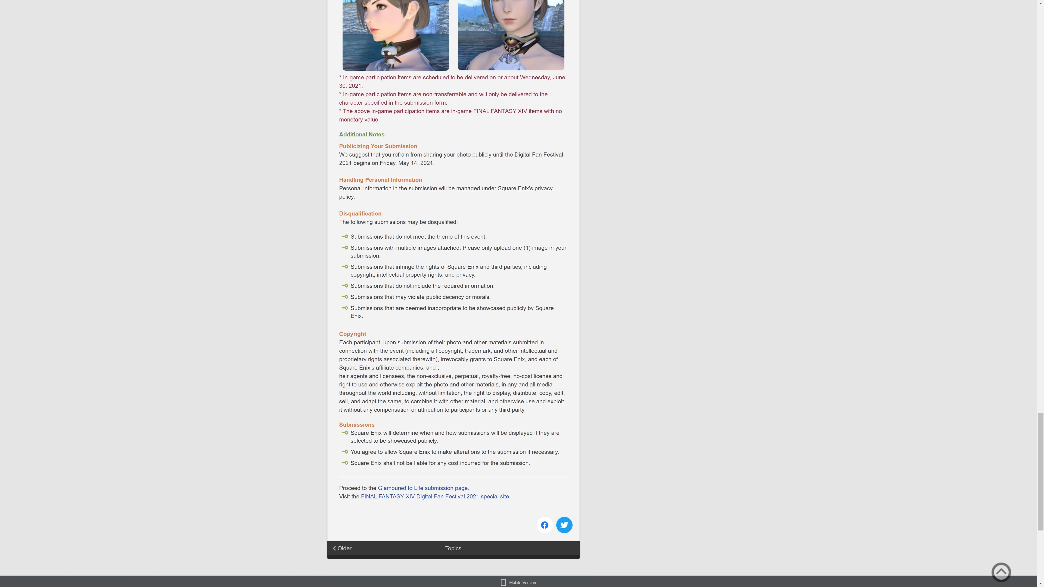
Scroll back up to the Glamoured to Life banner, intro and entry requirements.
{"action": "scroll", "scroll_direction": "up", "scroll_amount": 3}
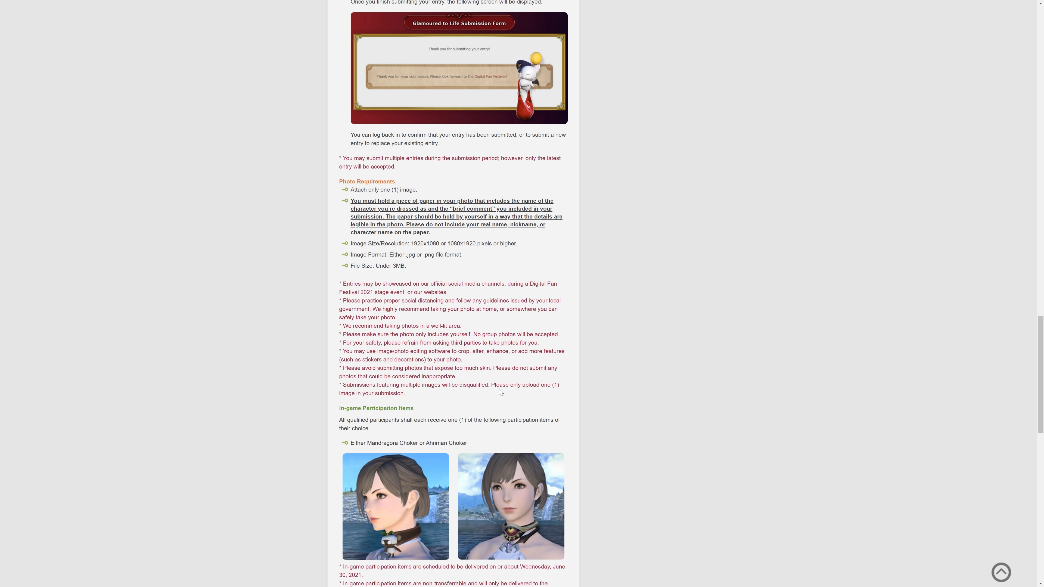
{"action": "scroll", "scroll_direction": "up", "scroll_amount": 3}
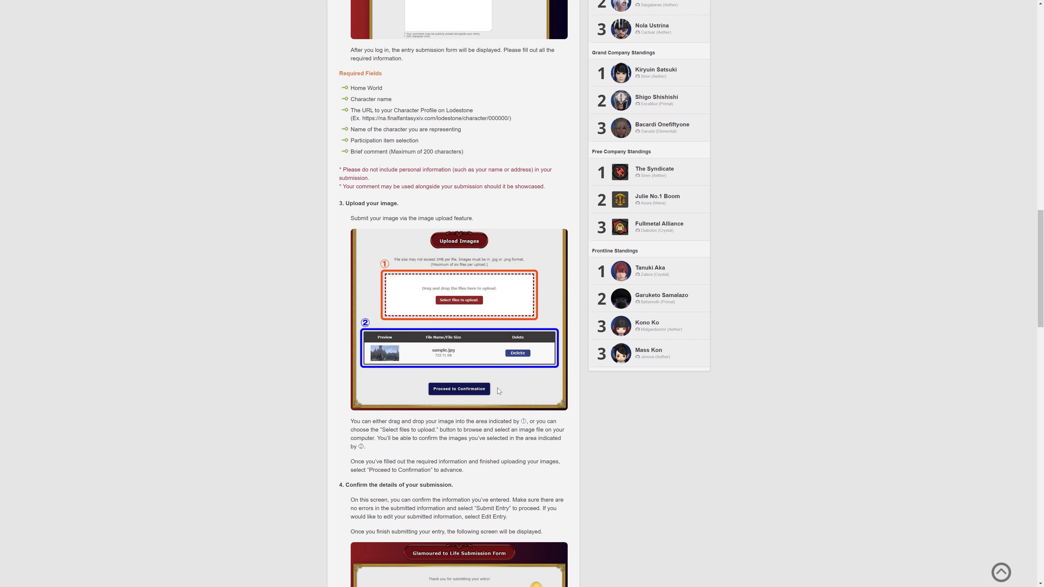
{"action": "scroll", "scroll_direction": "up", "scroll_amount": 3}
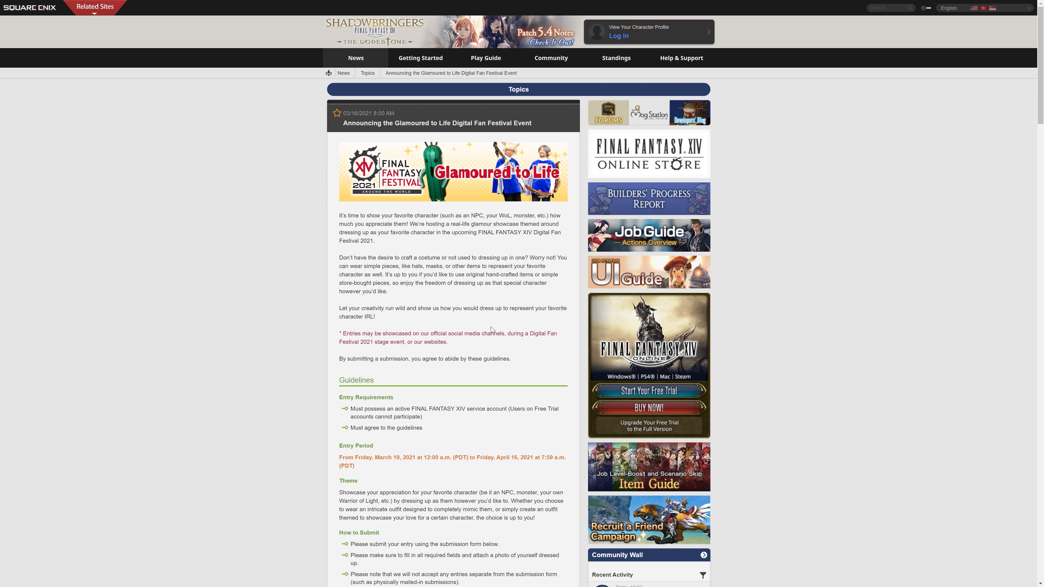
{"action": "mouse_move", "coordinate": [530, 167]}
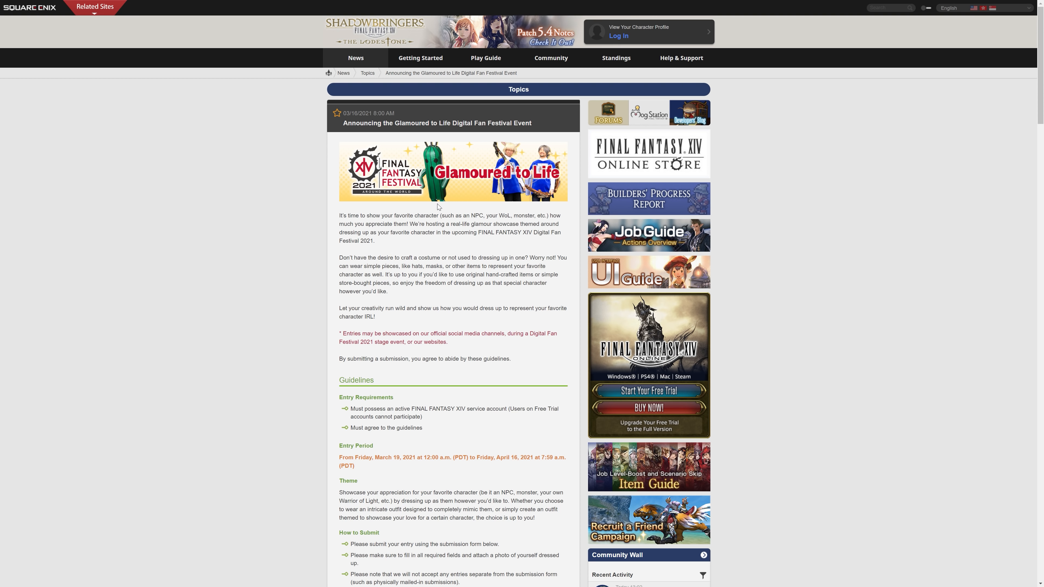
{"action": "mouse_move", "coordinate": [564, 202]}
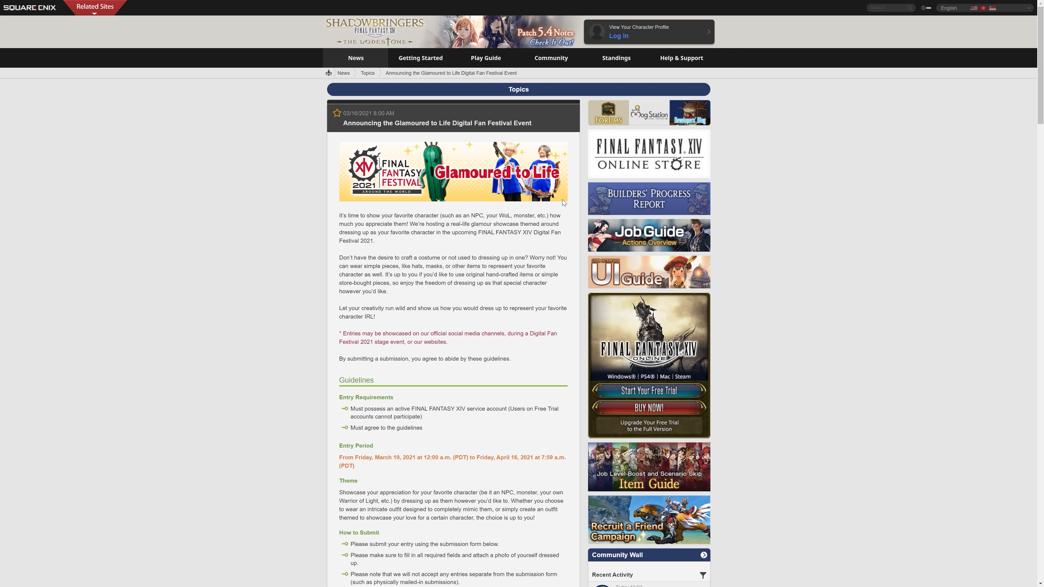
{"action": "mouse_move", "coordinate": [512, 224]}
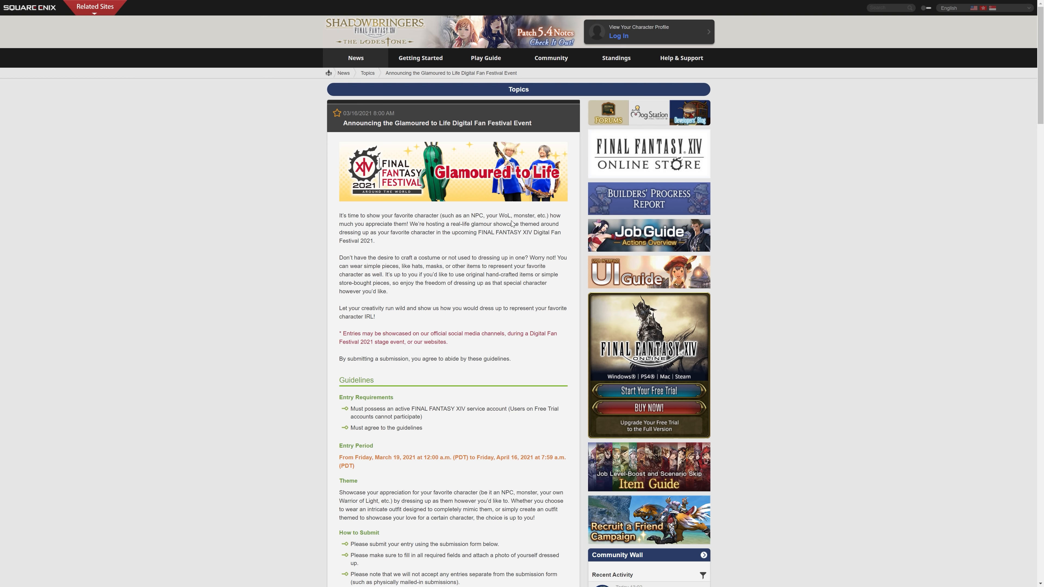
{"action": "mouse_move", "coordinate": [403, 199]}
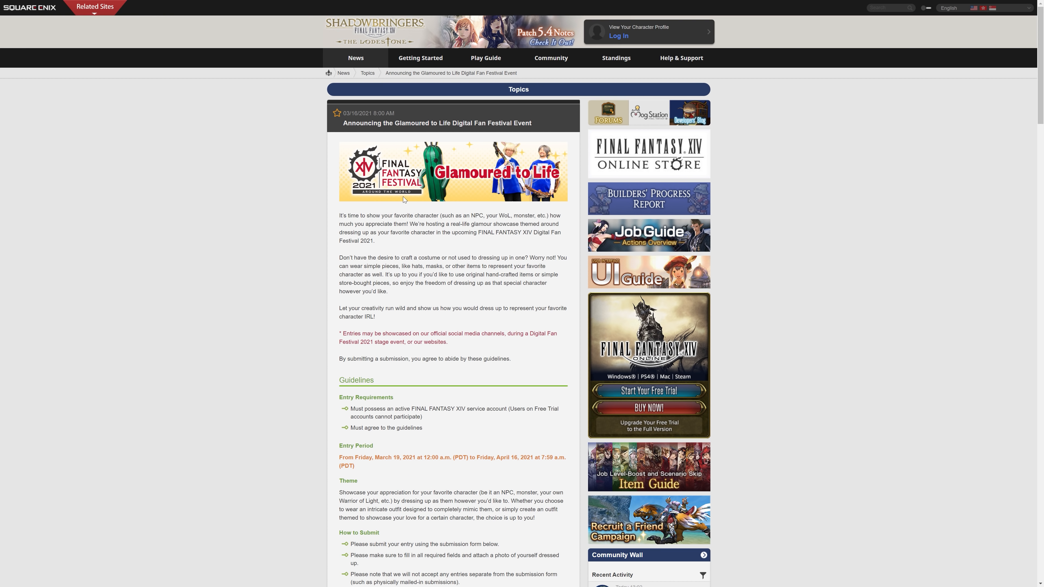
{"action": "mouse_move", "coordinate": [511, 332]}
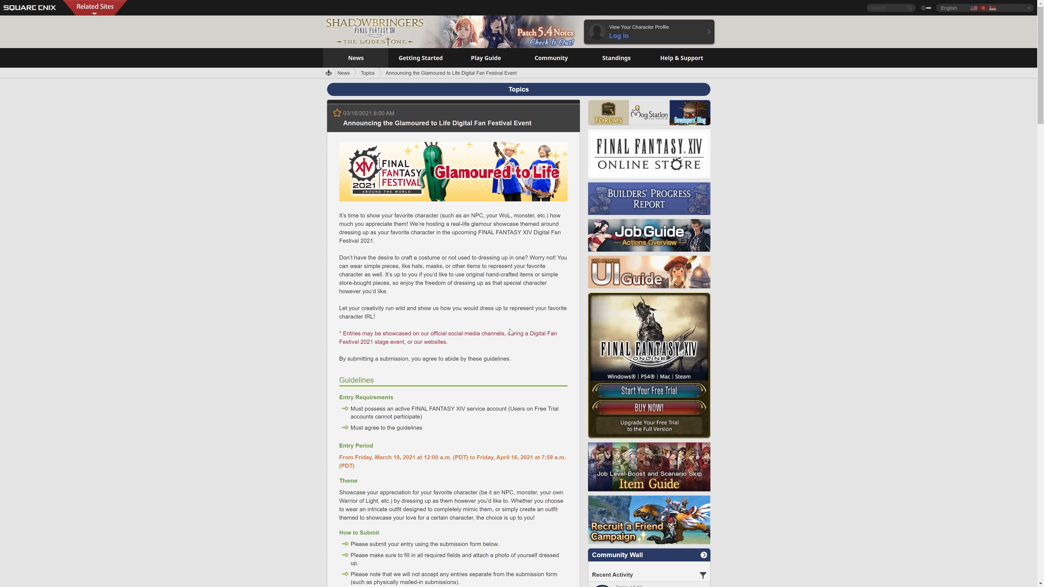
Scroll down through the article toward the disqualification list.
{"action": "scroll", "scroll_direction": "down", "scroll_amount": 3}
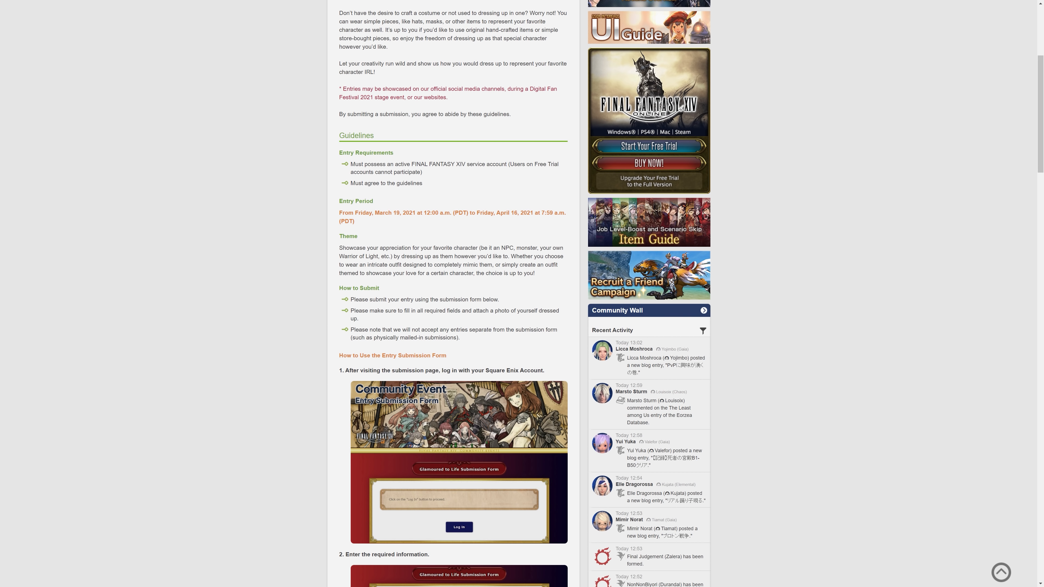
{"action": "scroll", "scroll_direction": "down", "scroll_amount": 3}
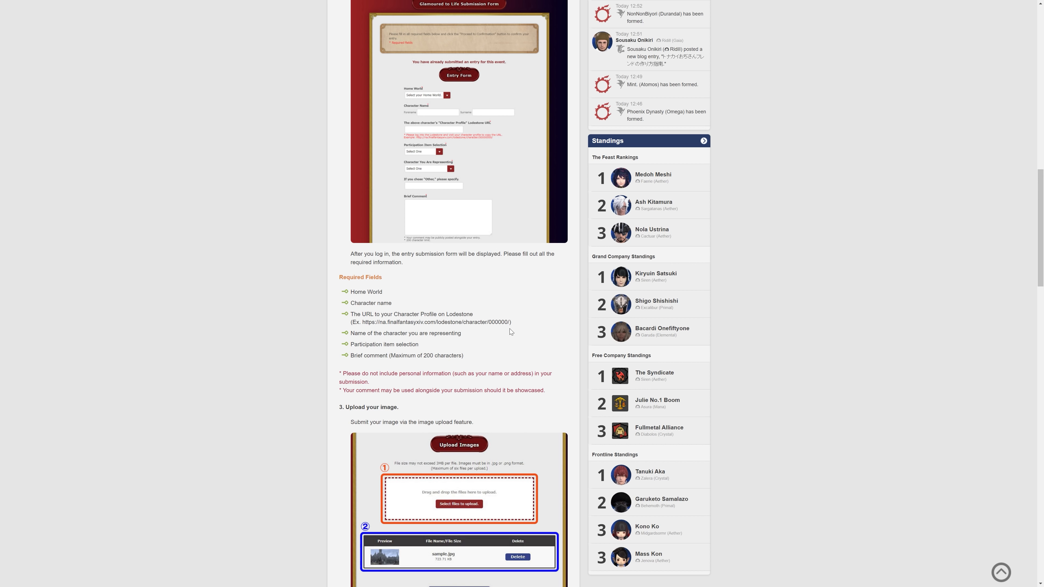
{"action": "scroll", "scroll_direction": "down", "scroll_amount": 3}
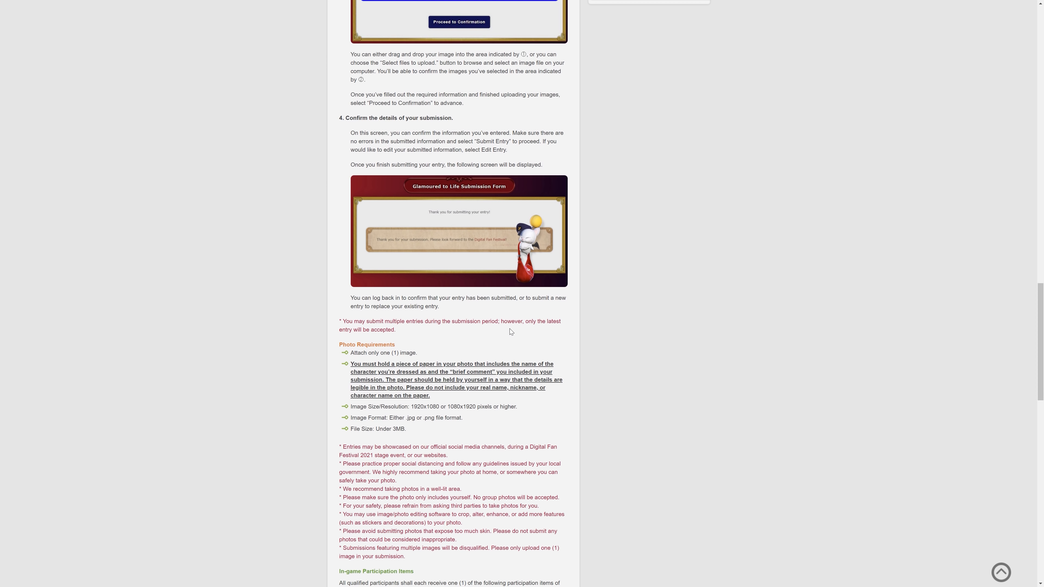
{"action": "scroll", "scroll_direction": "down", "scroll_amount": 3}
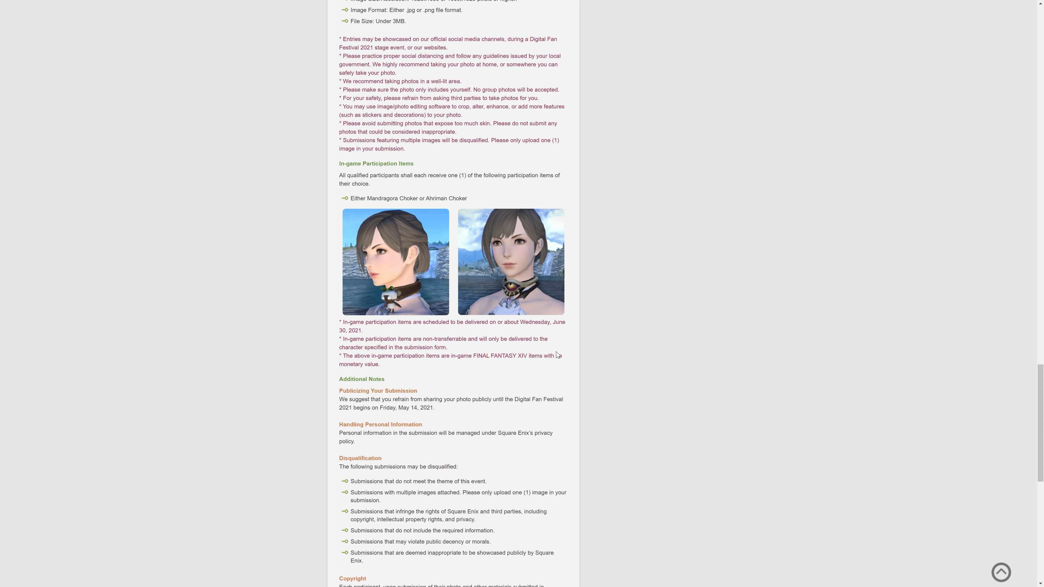
{"action": "mouse_move", "coordinate": [554, 353]}
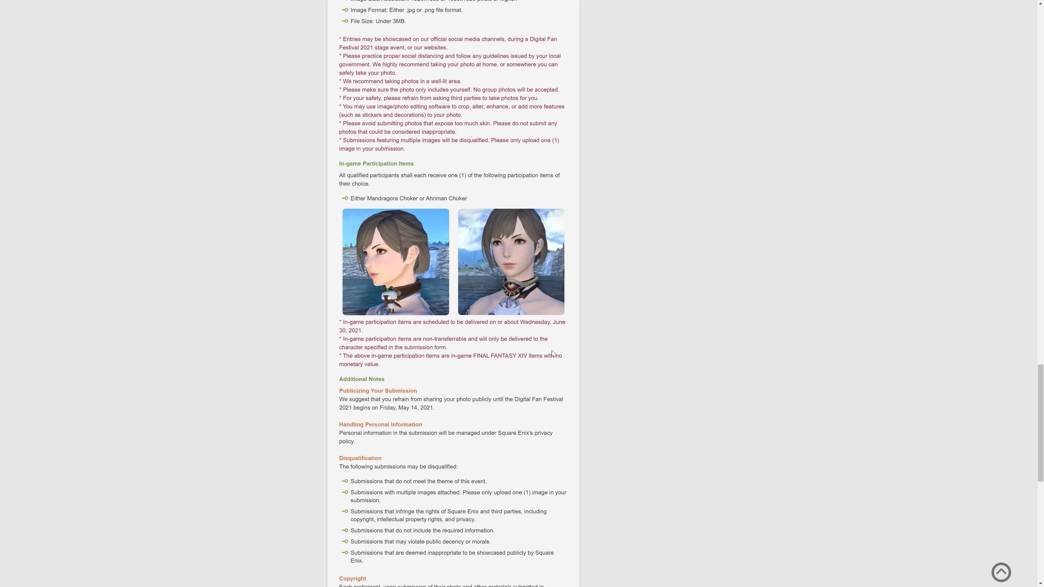
{"action": "mouse_move", "coordinate": [548, 353]}
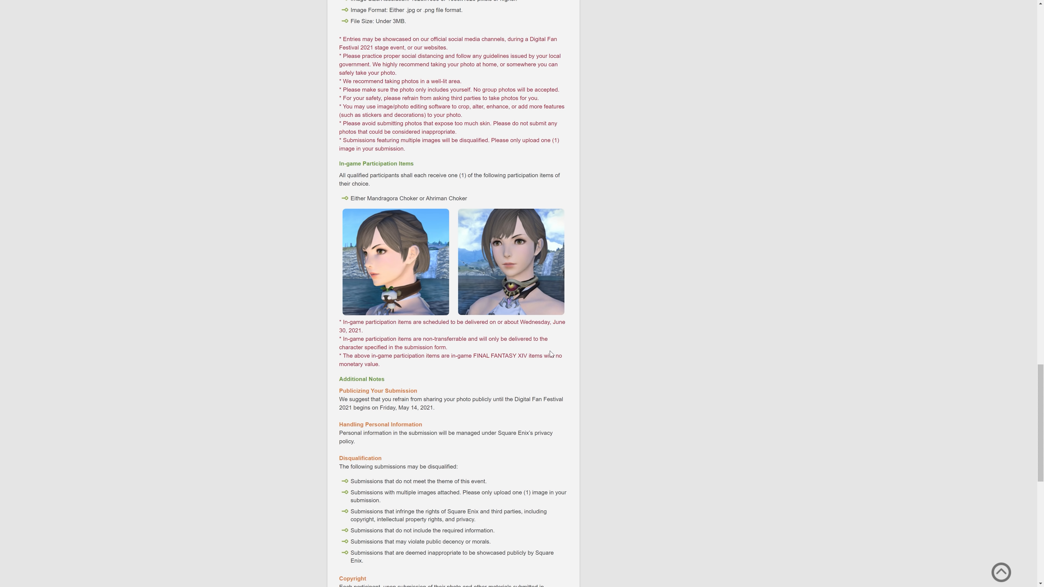
{"action": "scroll", "scroll_direction": "down", "scroll_amount": 3}
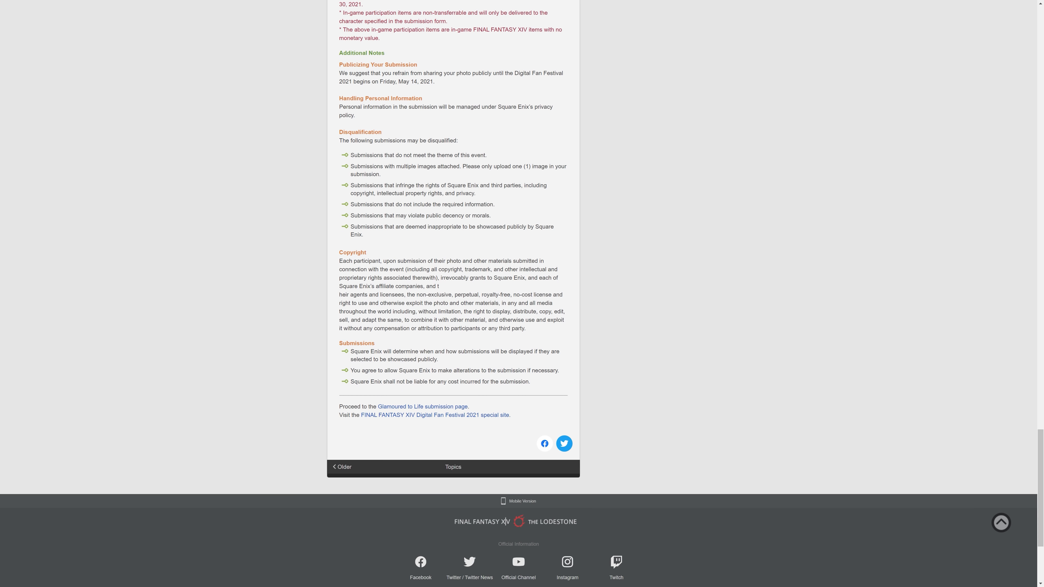
Continue to the Copyright and Submissions sections with the Glamoured to Life submission link.
{"action": "scroll", "scroll_direction": "up", "scroll_amount": 3}
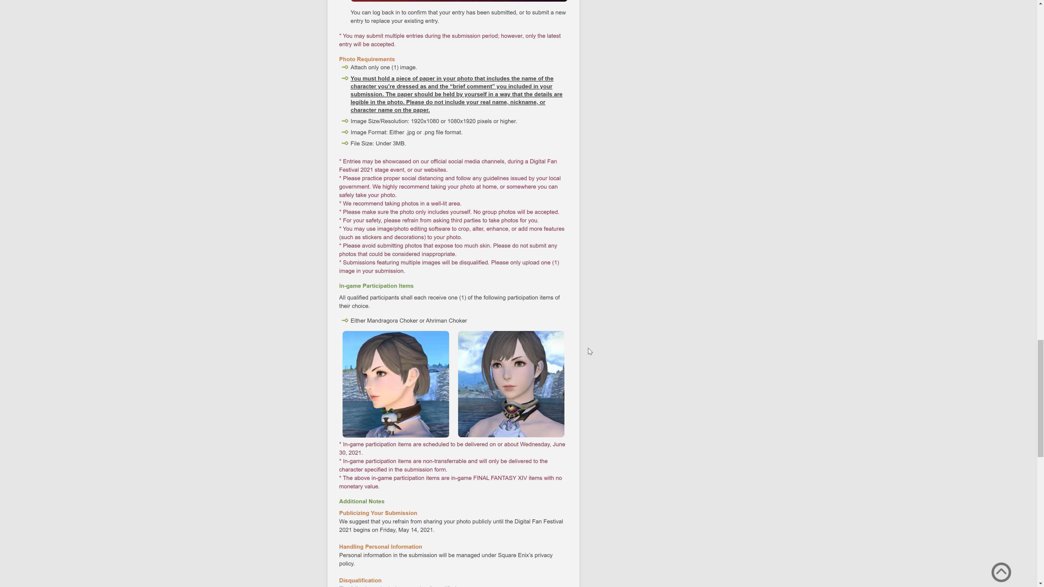
{"action": "scroll", "scroll_direction": "down", "scroll_amount": 3}
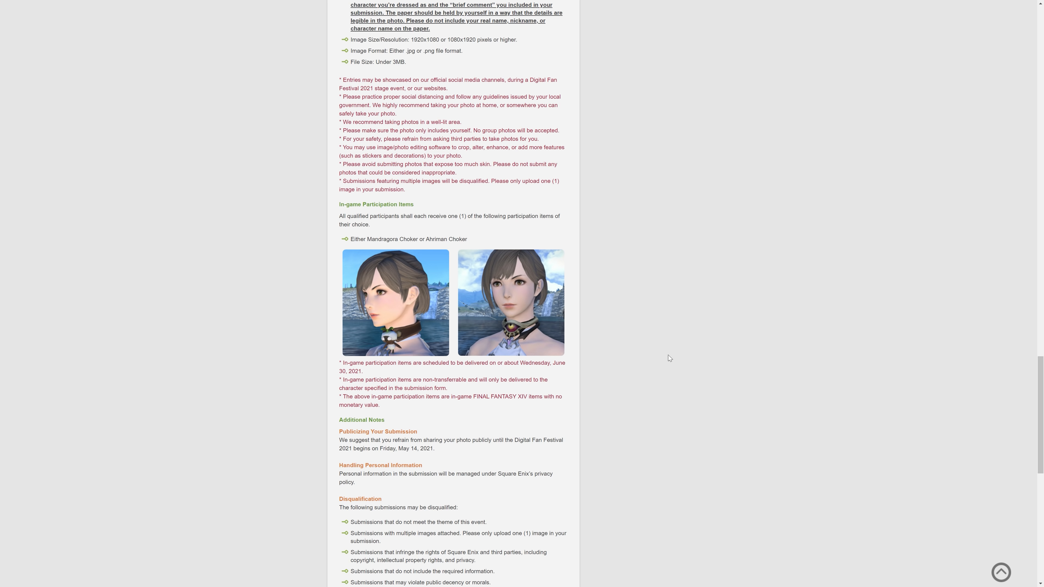
{"action": "mouse_move", "coordinate": [656, 354]}
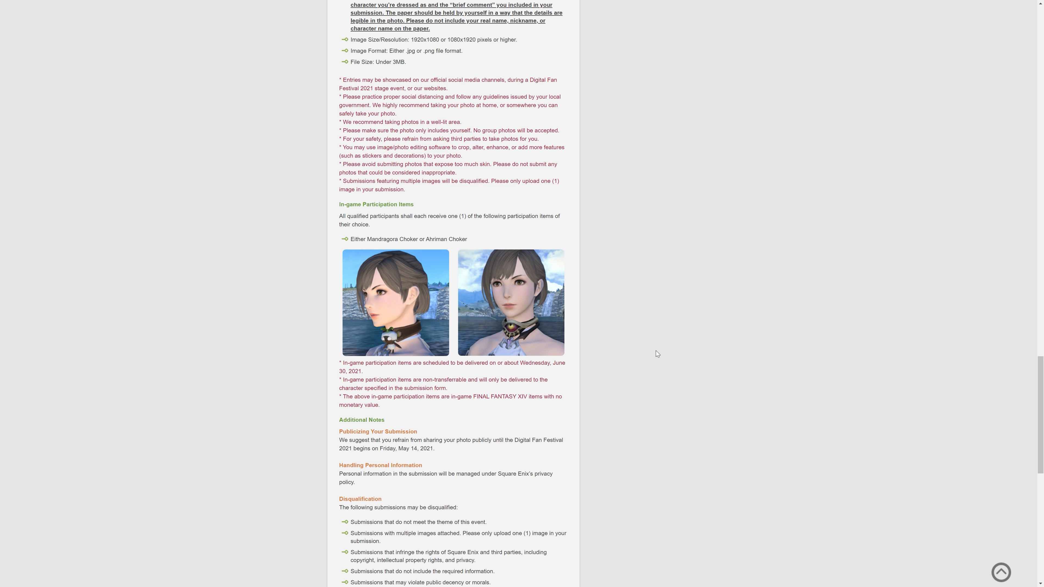
{"action": "scroll", "scroll_direction": "down", "scroll_amount": 3}
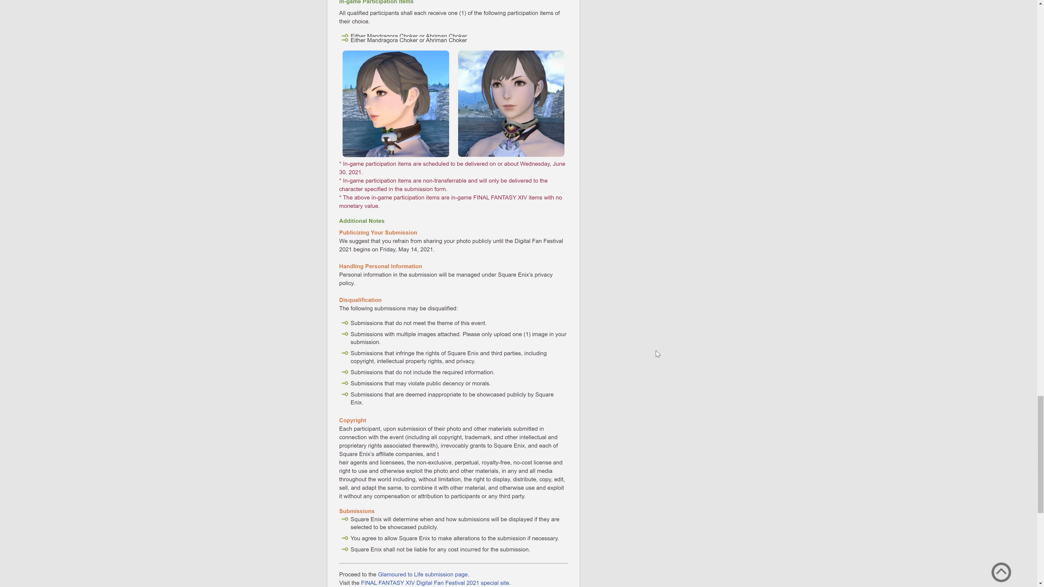
{"action": "scroll", "scroll_direction": "down", "scroll_amount": 3}
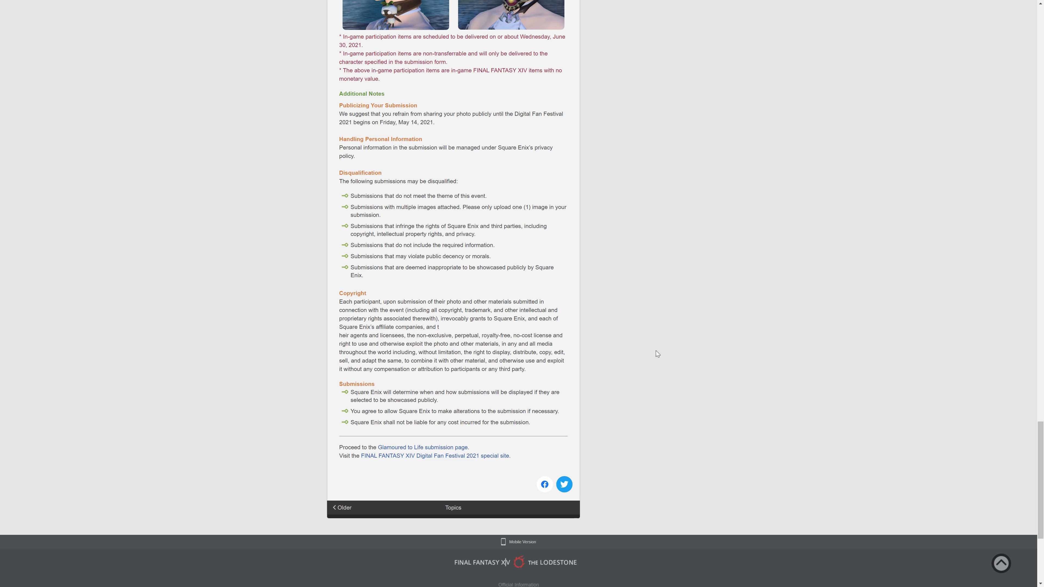